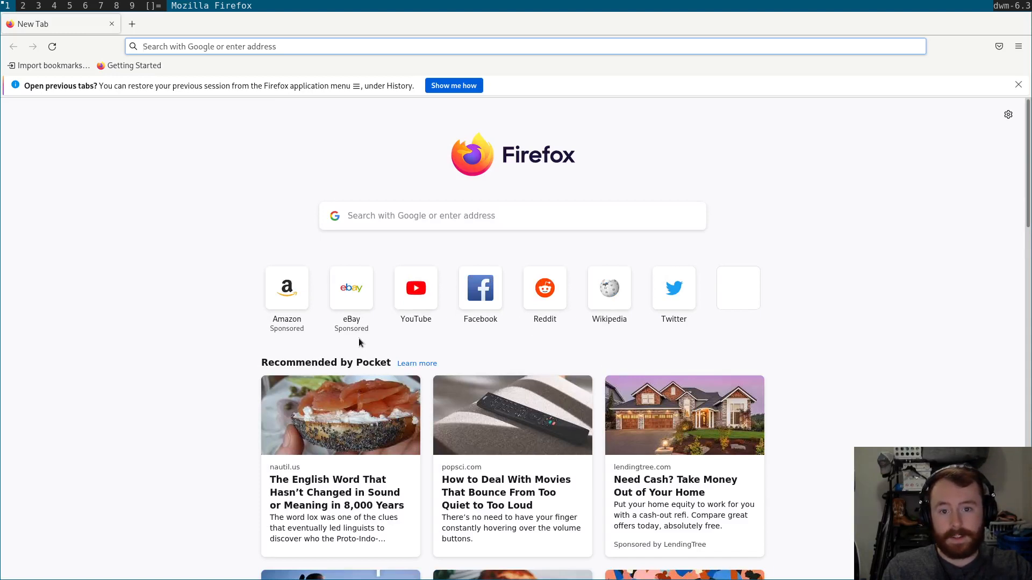
# Search 'emacs git savannah', open Savannah's Emacs Git repositories page, and select the clone command.
pyautogui.write('emacs')
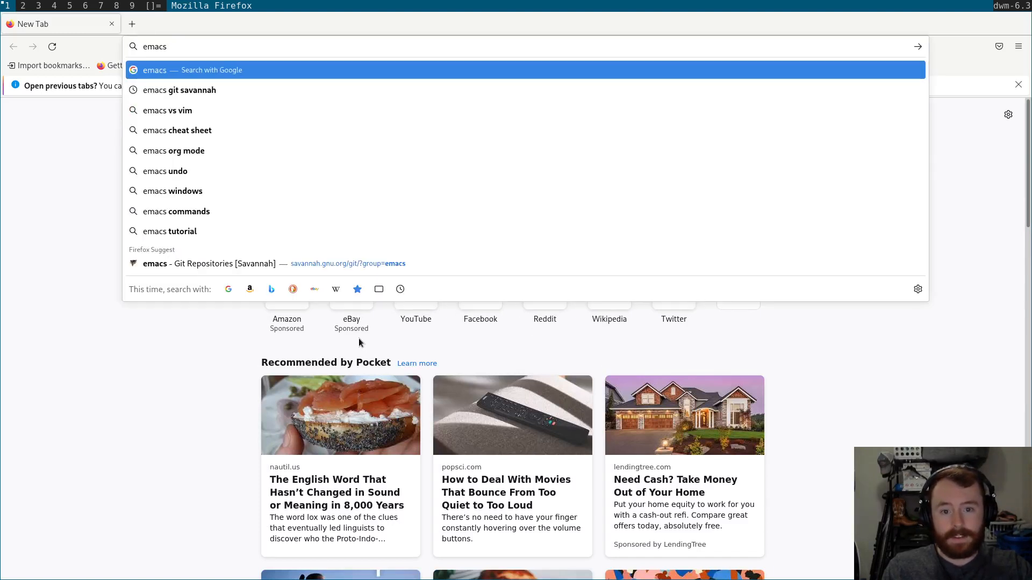
pyautogui.click(179, 91)
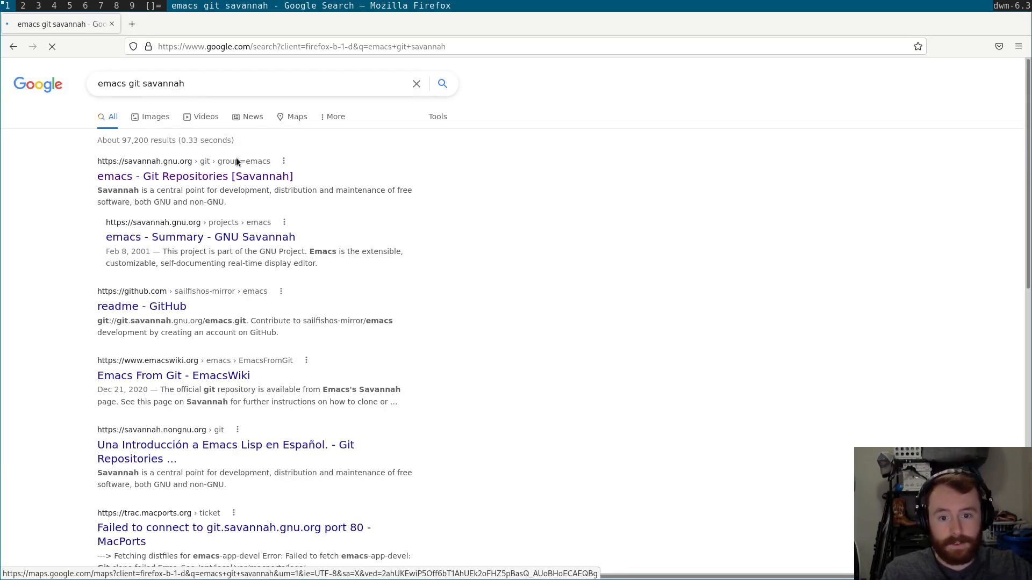
pyautogui.click(195, 176)
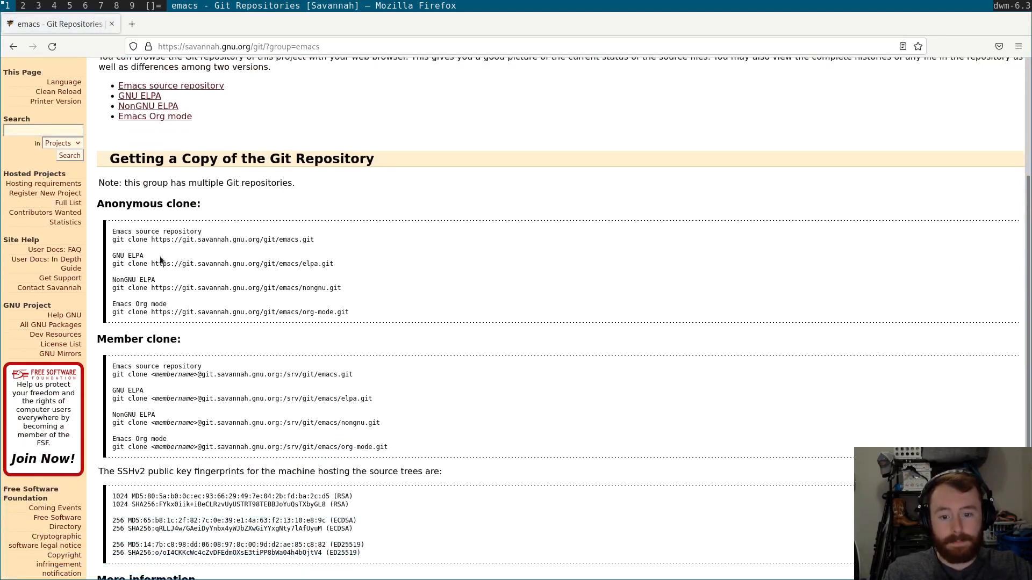
pyautogui.moveTo(114, 239)
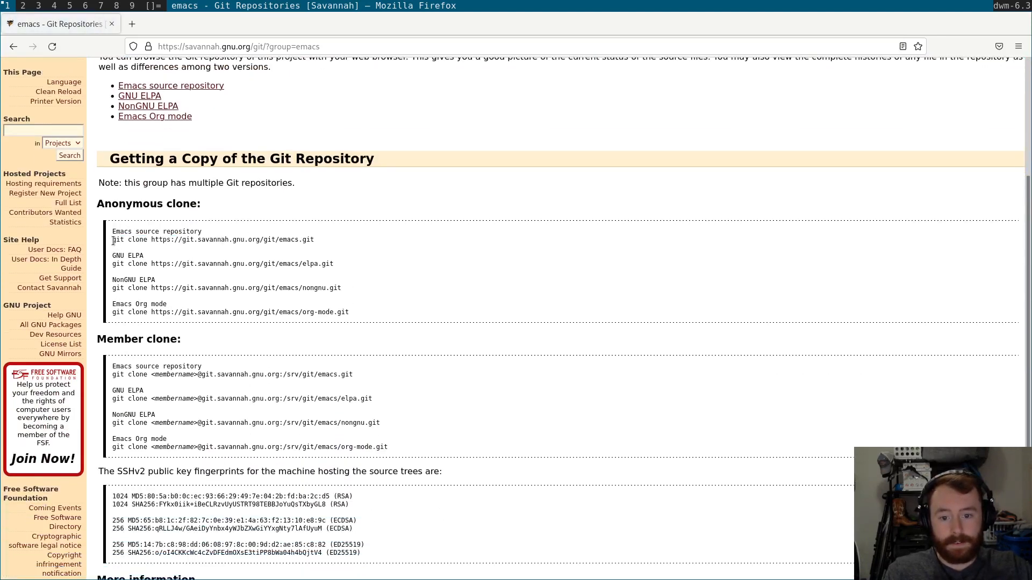
pyautogui.tripleClick(211, 239)
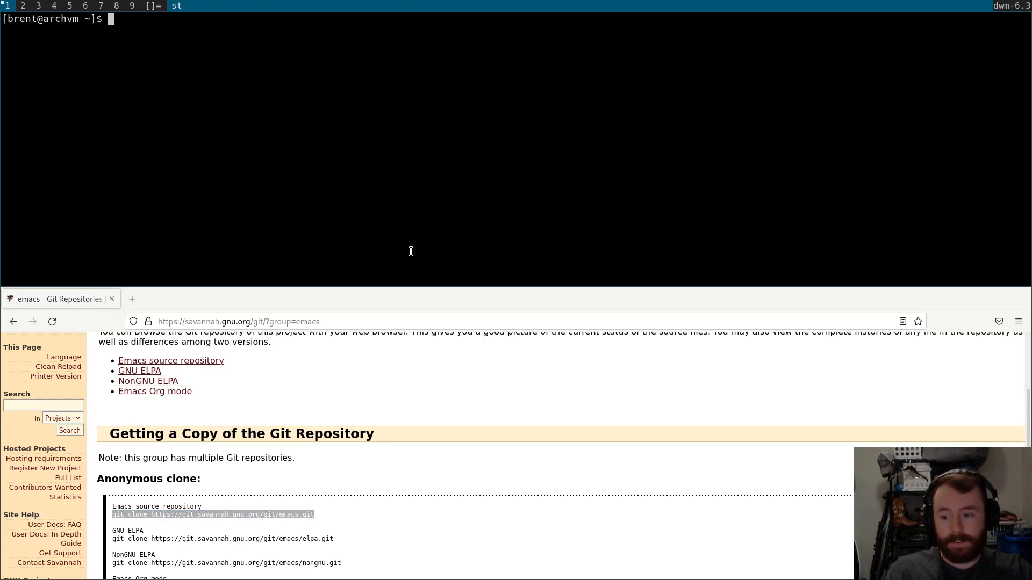
# Create the Packages folder and move into it.
pyautogui.write('cd')
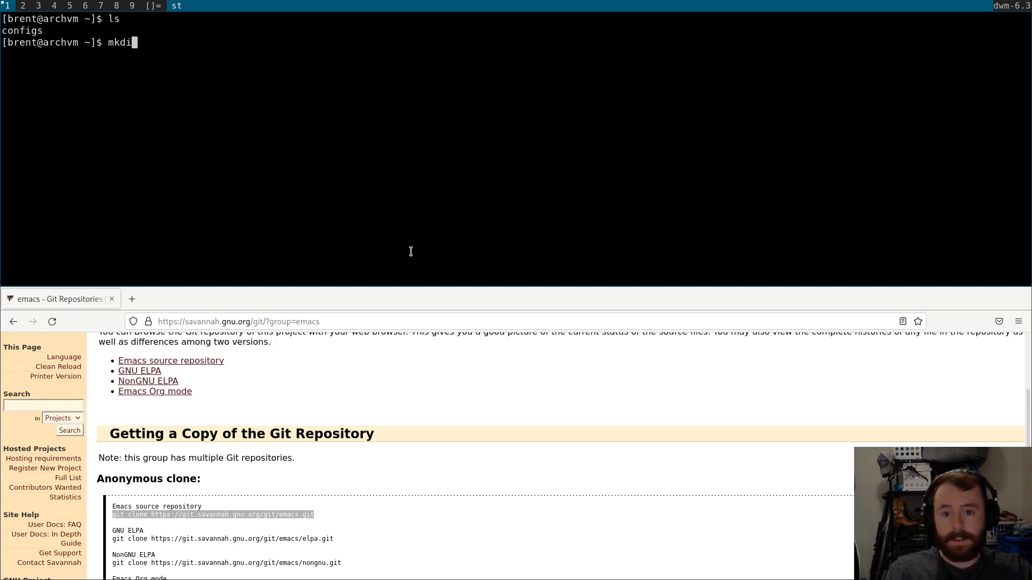
pyautogui.write('r')
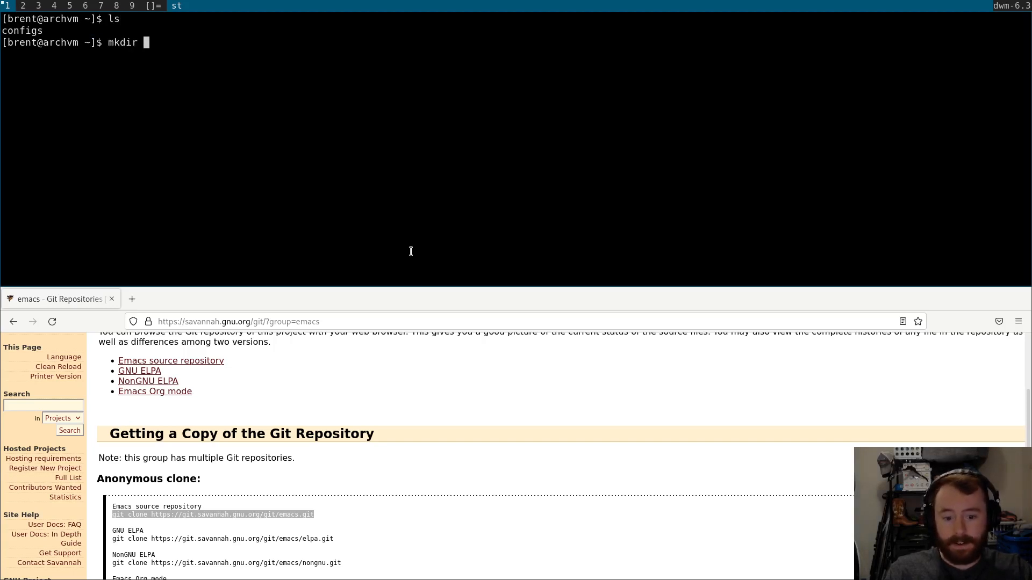
pyautogui.write('P')
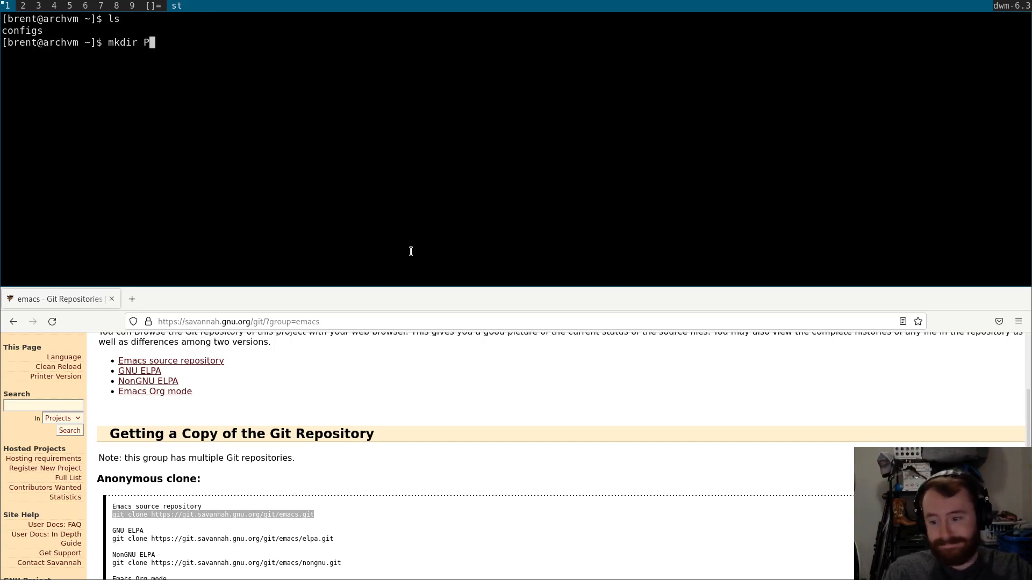
pyautogui.write('ckages')
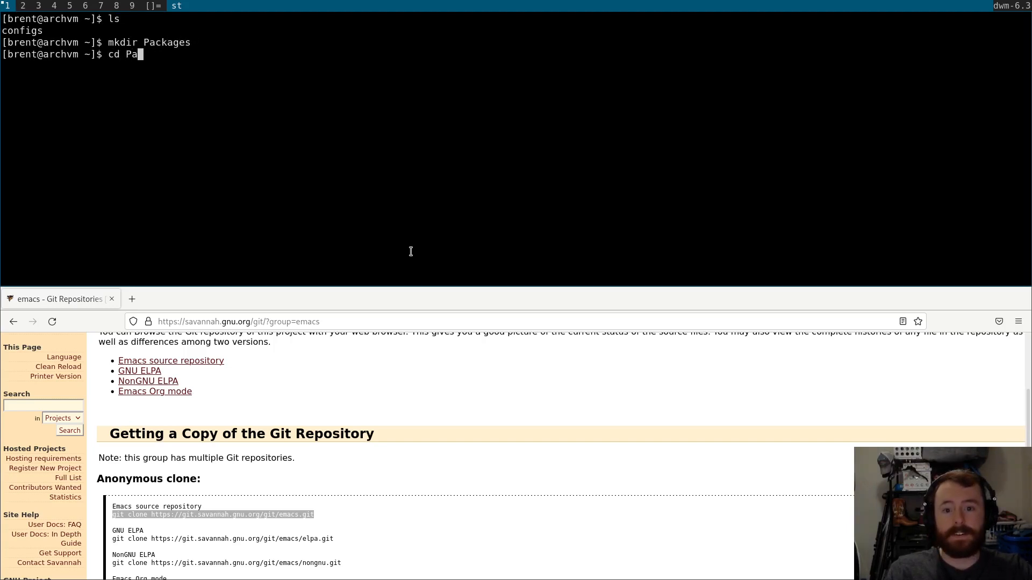
pyautogui.press('Return')
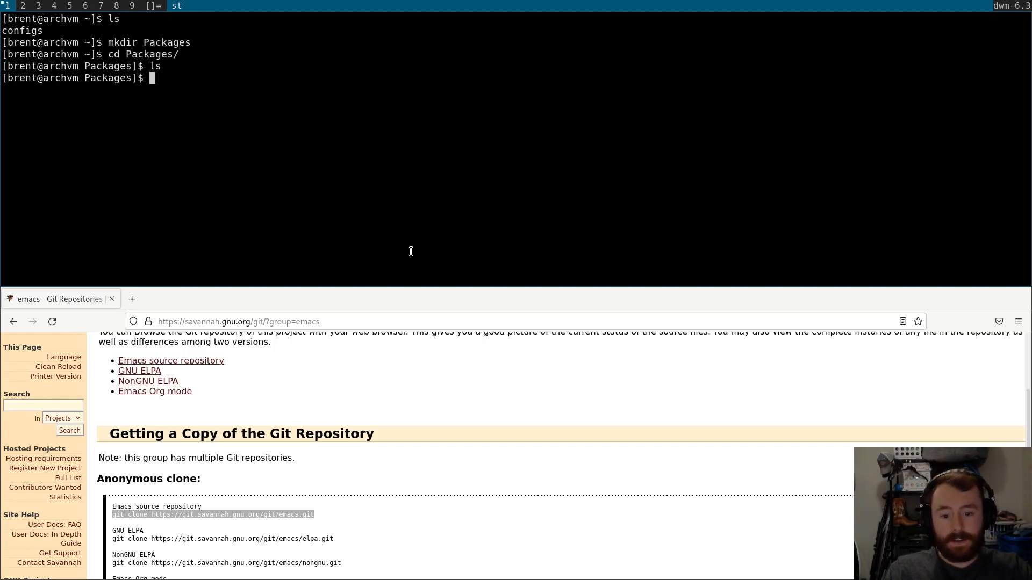
# Run the copied Emacs clone command, then install git with sudo pacman -S git.
pyautogui.click(250, 514)
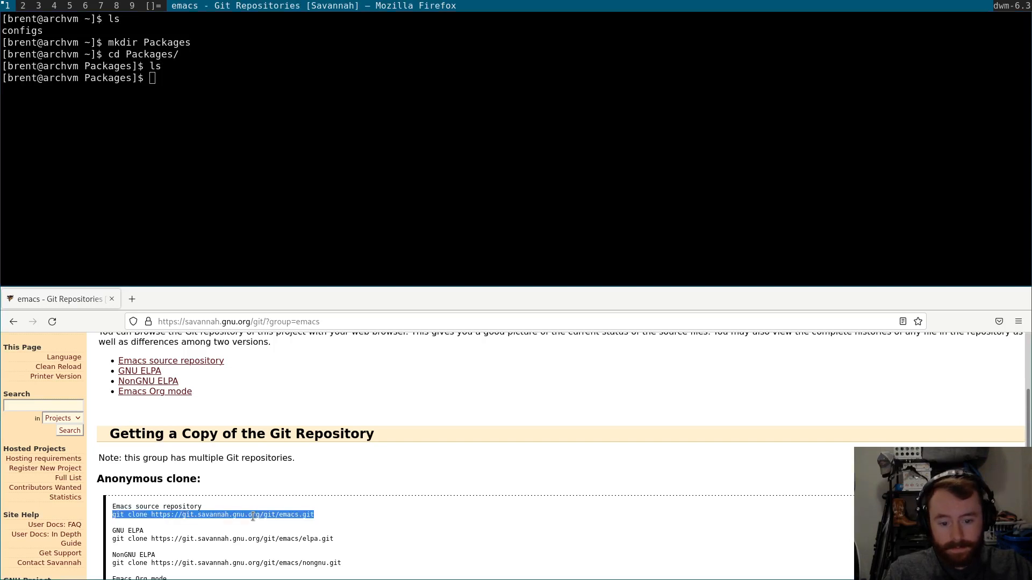
pyautogui.press('Return')
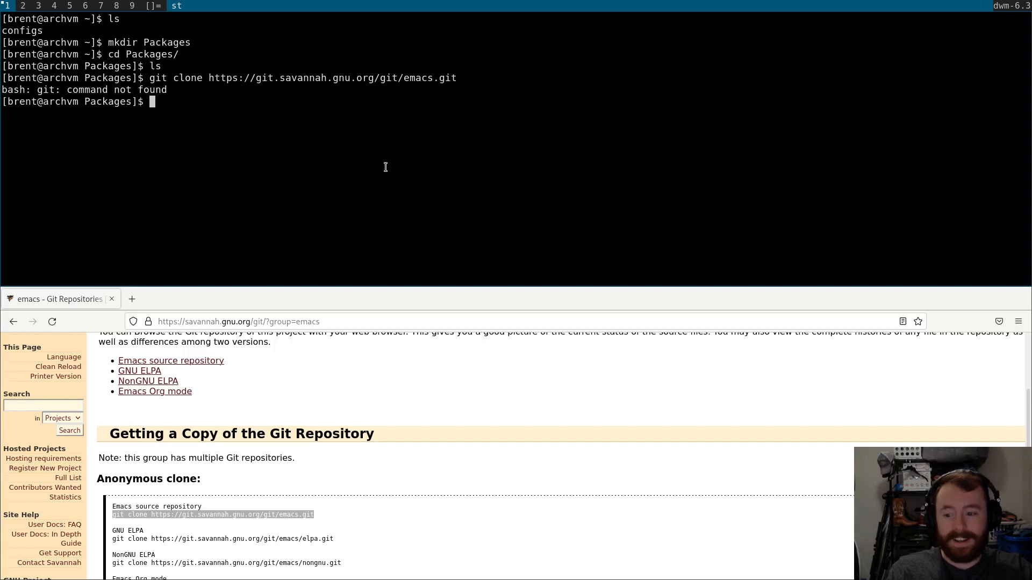
pyautogui.write('sudo pacman')
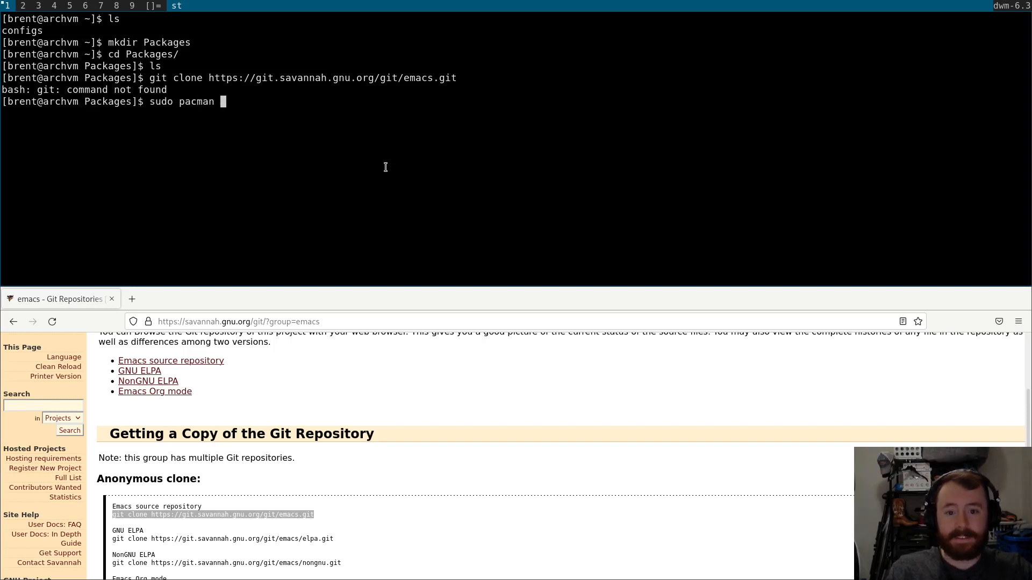
pyautogui.write('-S git')
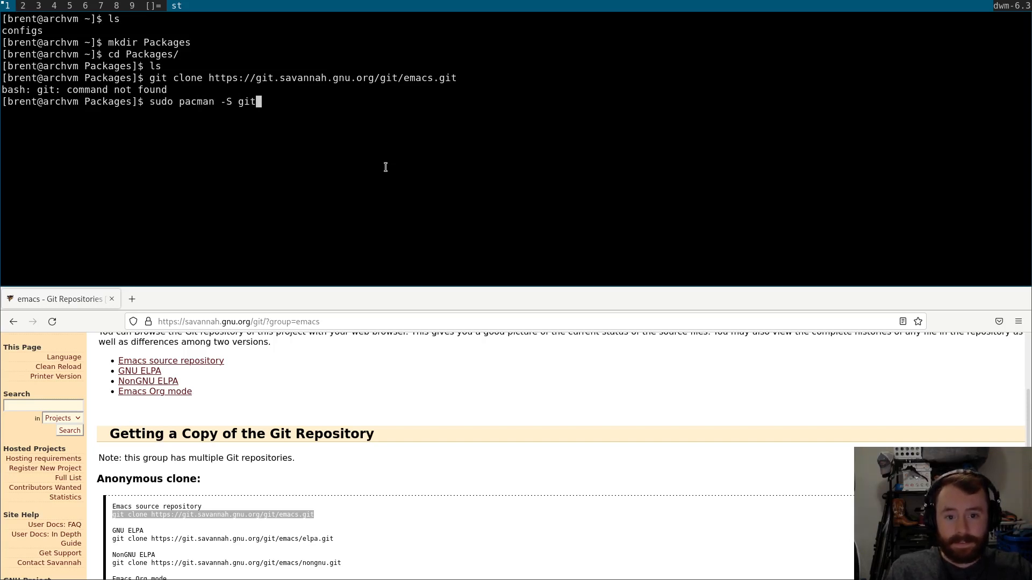
pyautogui.press('Return')
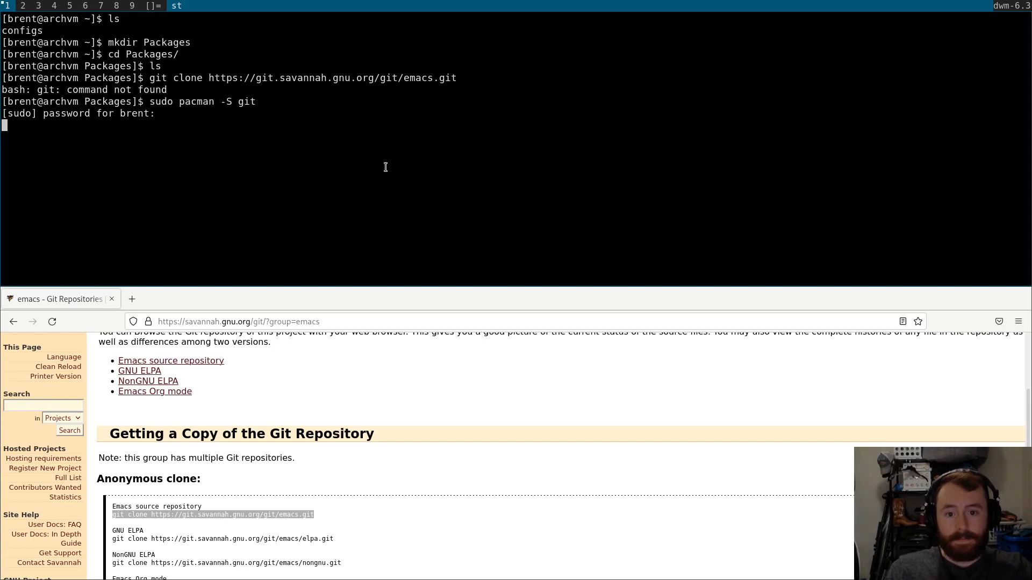
pyautogui.press('Return')
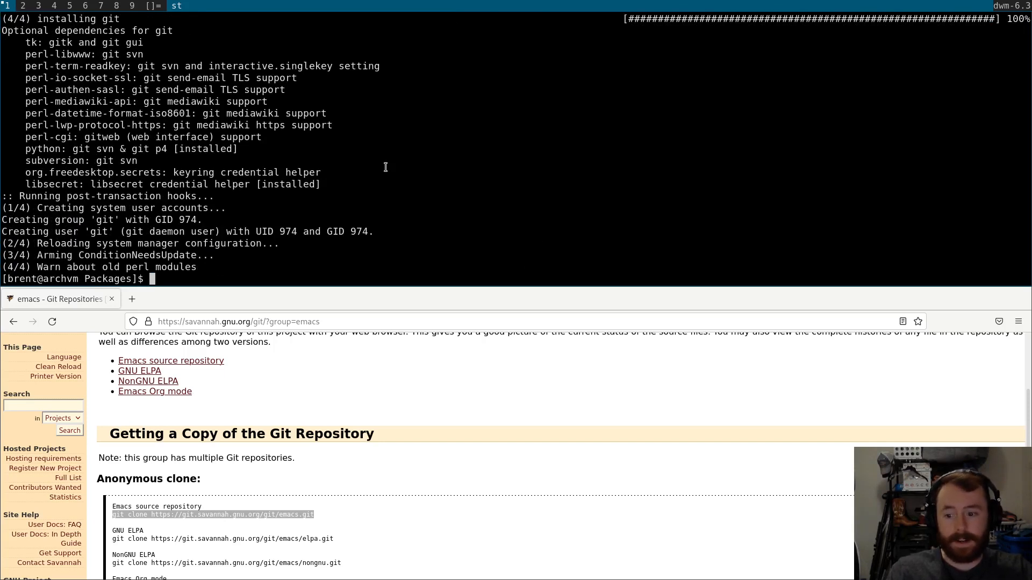
# Open /etc/pacman.conf with sudo vim, then enter sudo pacman -S git again.
pyautogui.write('sudo vim')
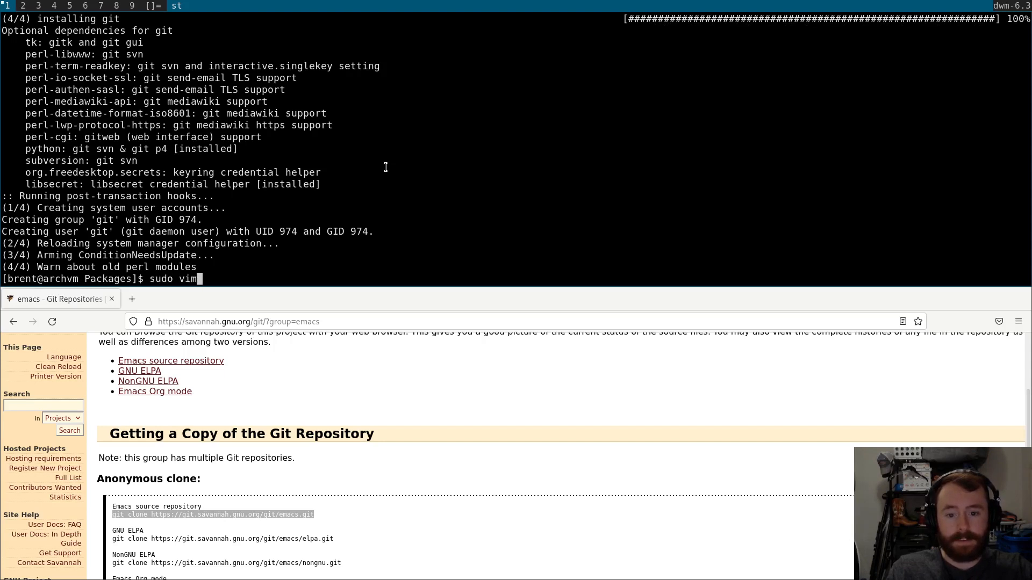
pyautogui.write('/etc/pacman.conf')
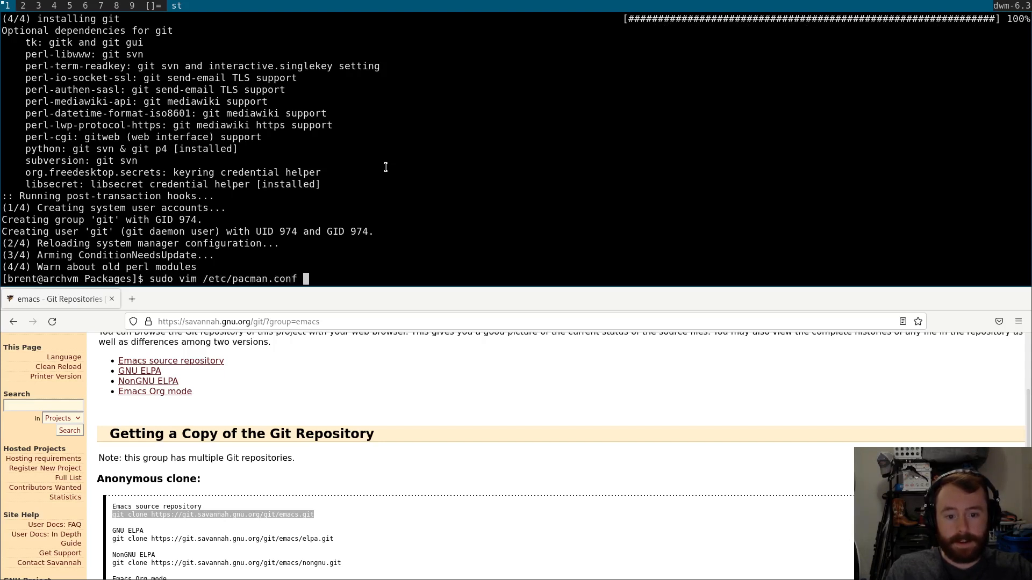
pyautogui.press('Return')
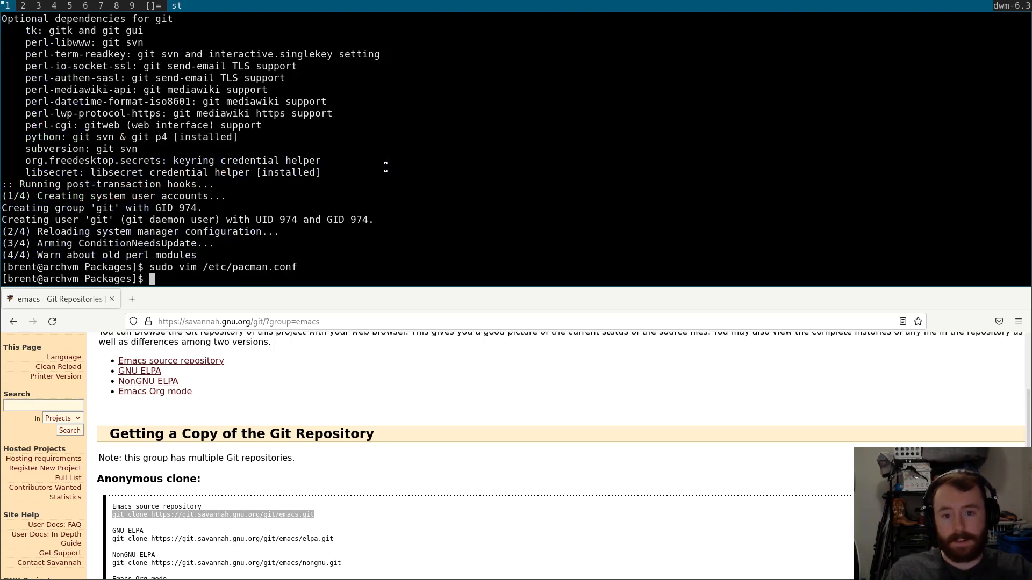
pyautogui.write('sudo pacman -S git')
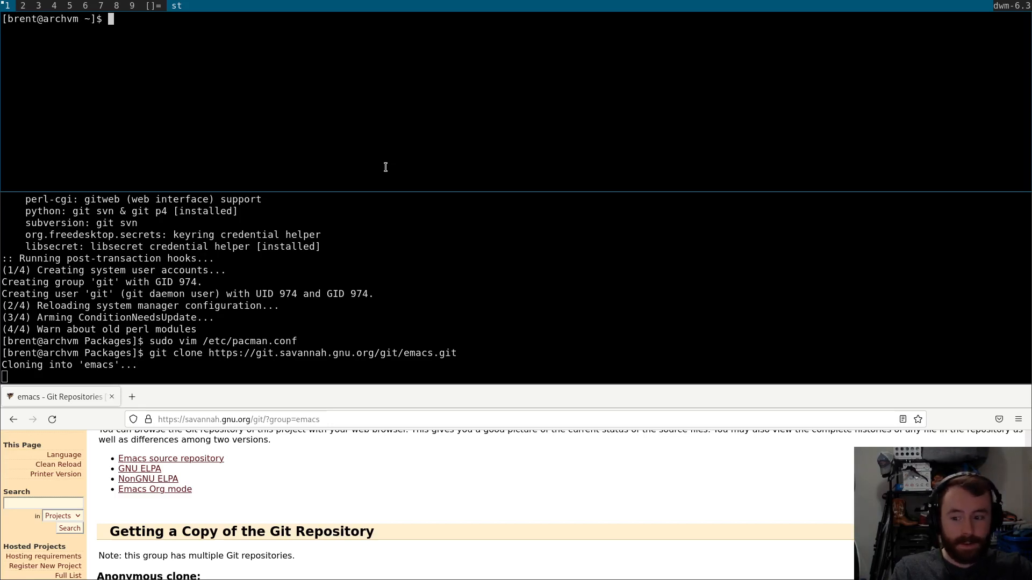
# In the new terminal, change into configs/dwm and begin the vi config.h command.
pyautogui.write('cd')
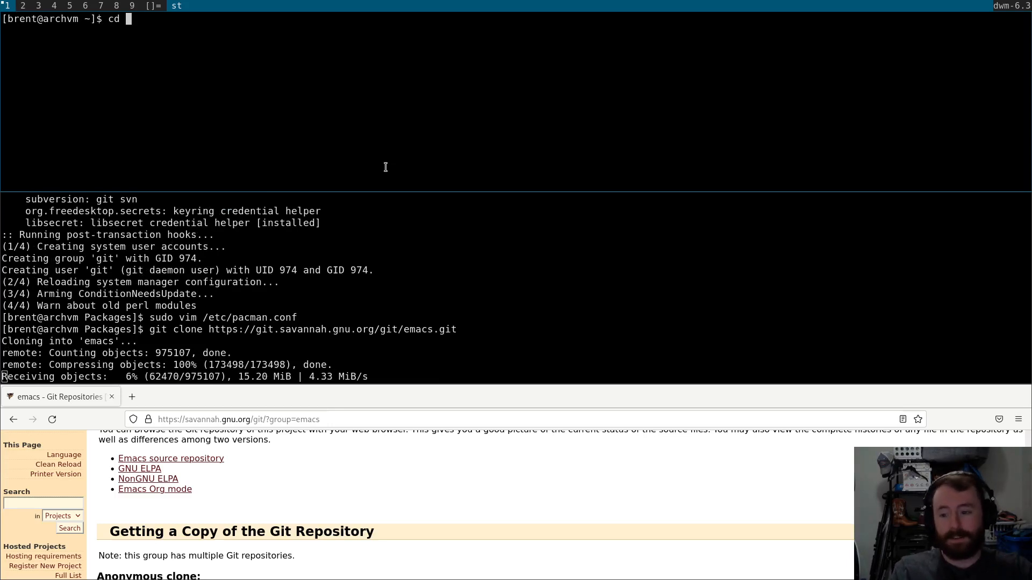
pyautogui.write('cdo')
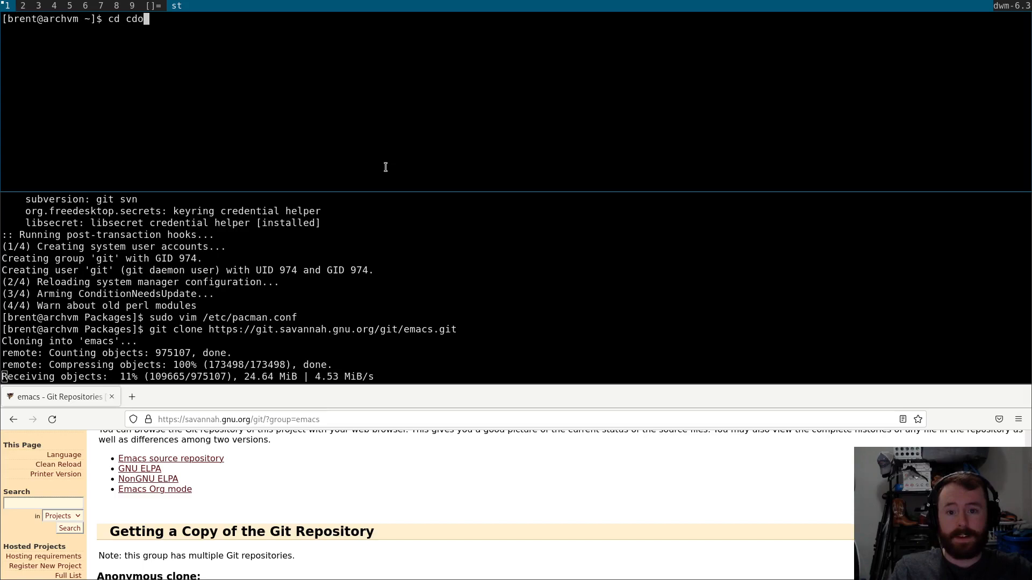
pyautogui.write('nfigs/')
pyautogui.press('Return')
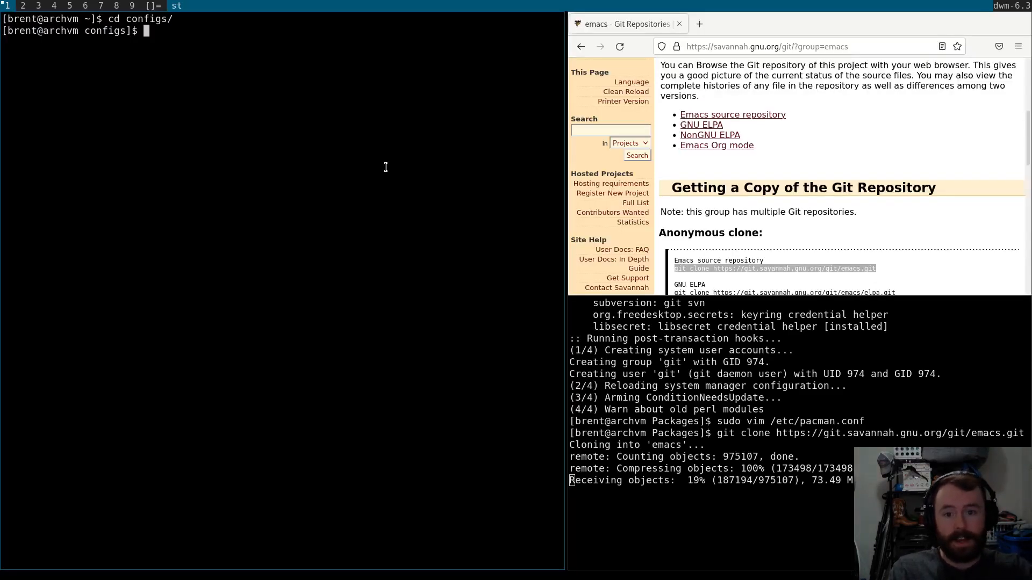
pyautogui.write('cd dwm/')
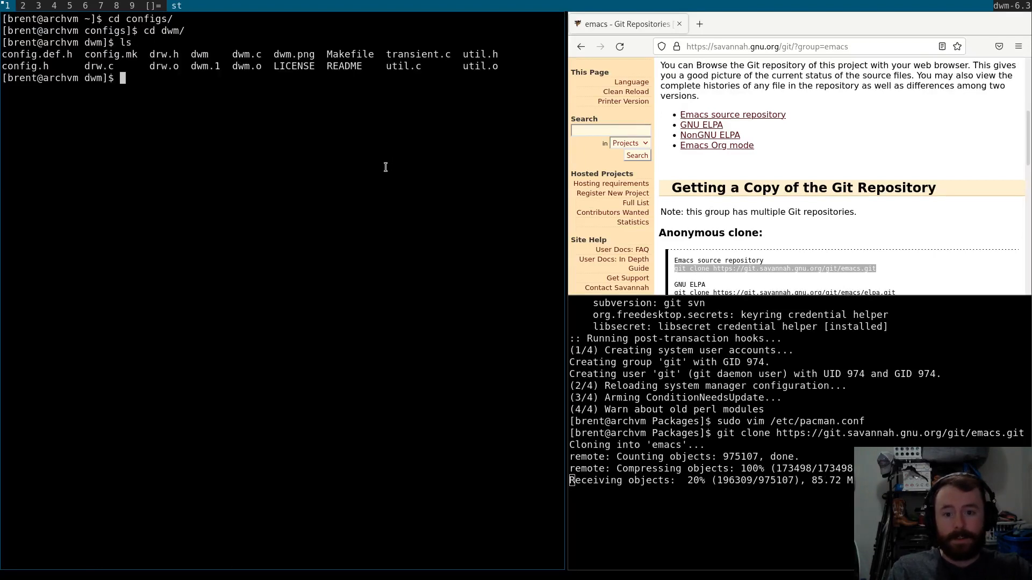
pyautogui.write('vi config.h')
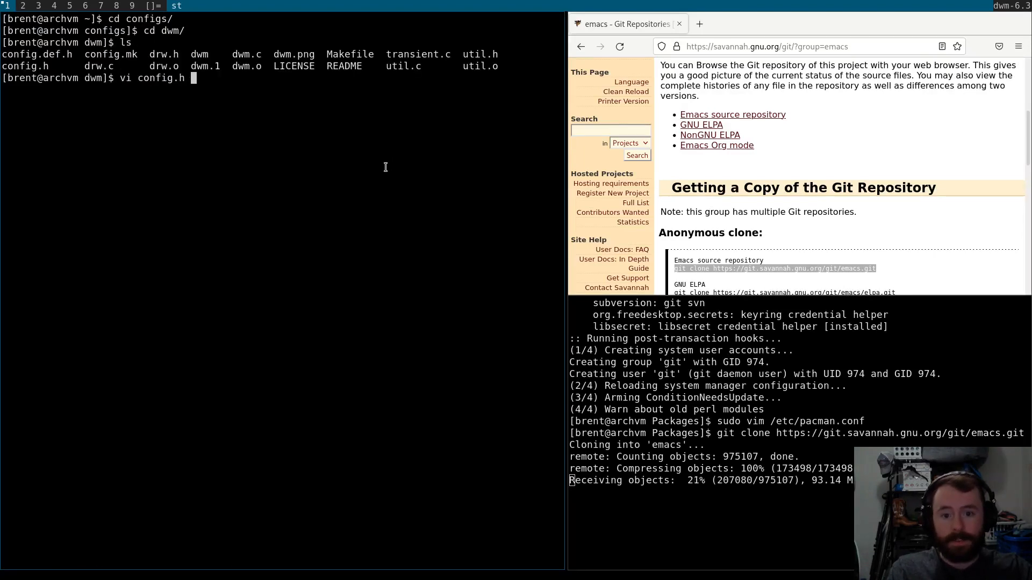
# Open config.h in vi and duplicate the XK_t spawn binding as XK_b.
pyautogui.press('Return')
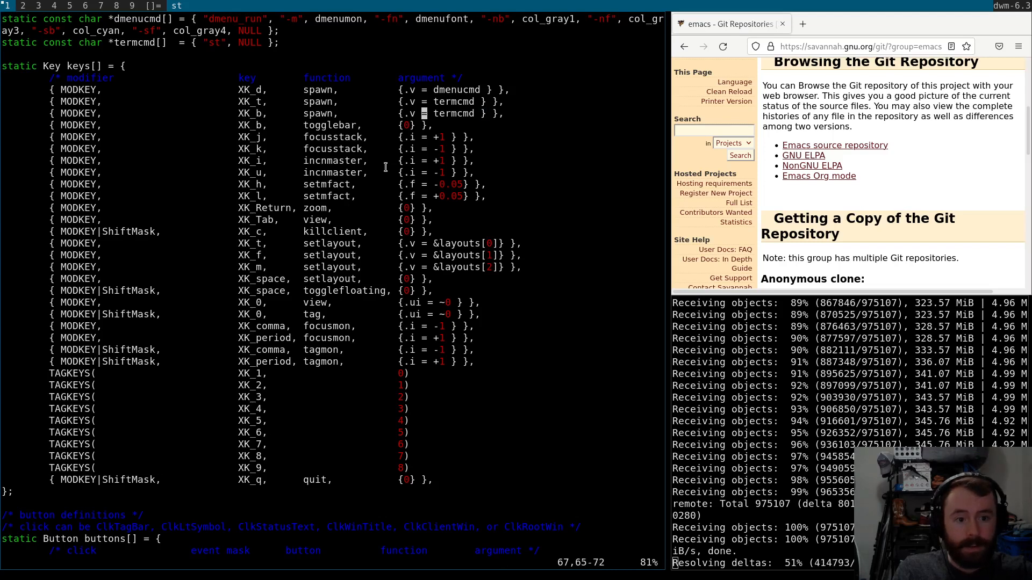
# Add a 'browser' command running firefox next to termcmd, and save config.h.
pyautogui.write('browser')
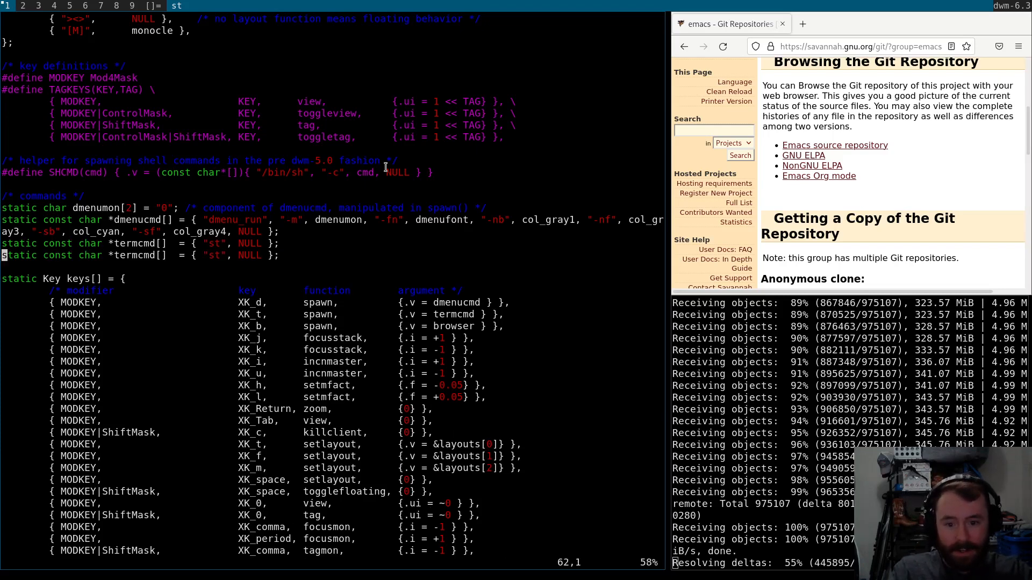
pyautogui.write('brows')
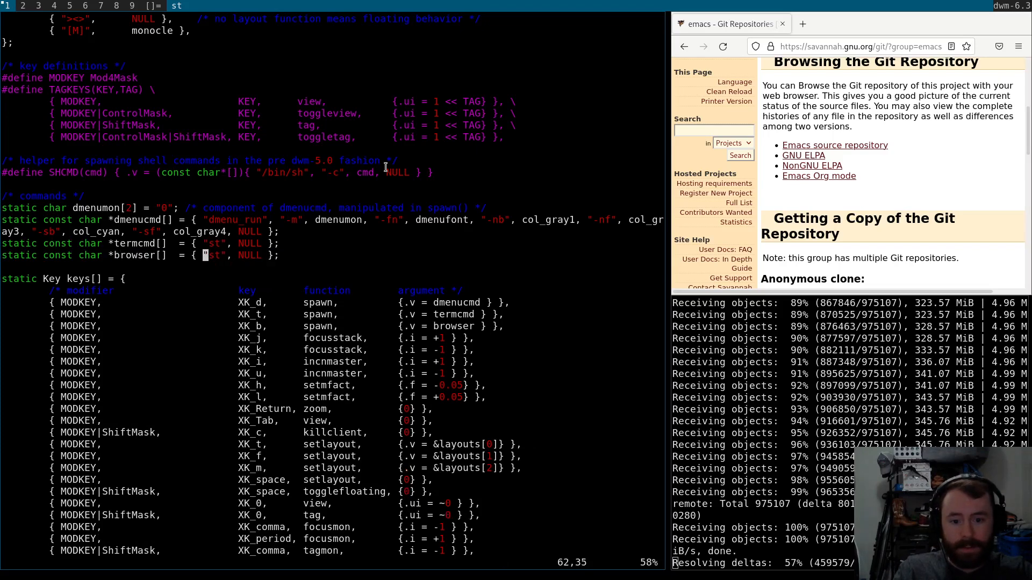
pyautogui.write('firefox')
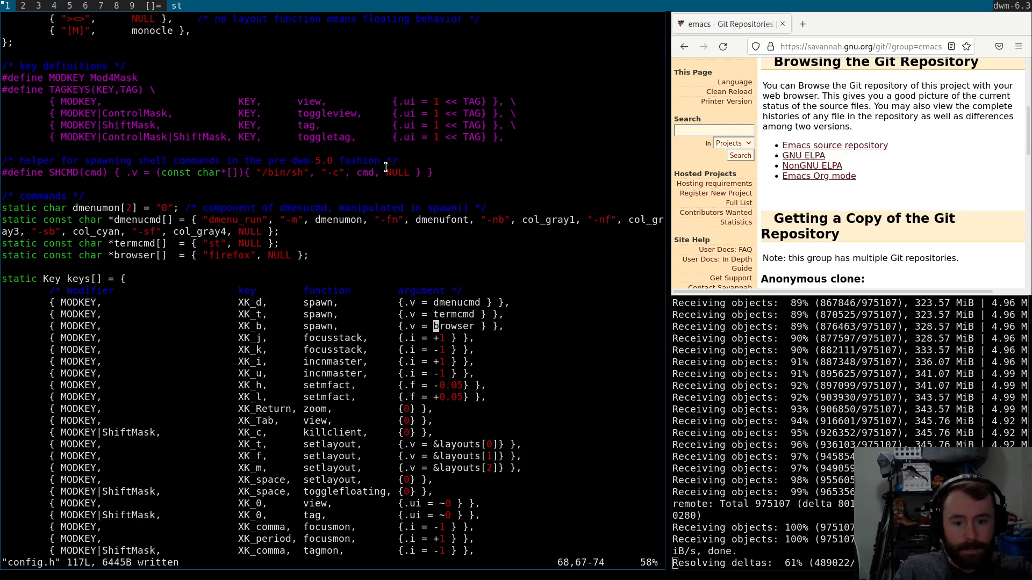
pyautogui.scroll(-3)
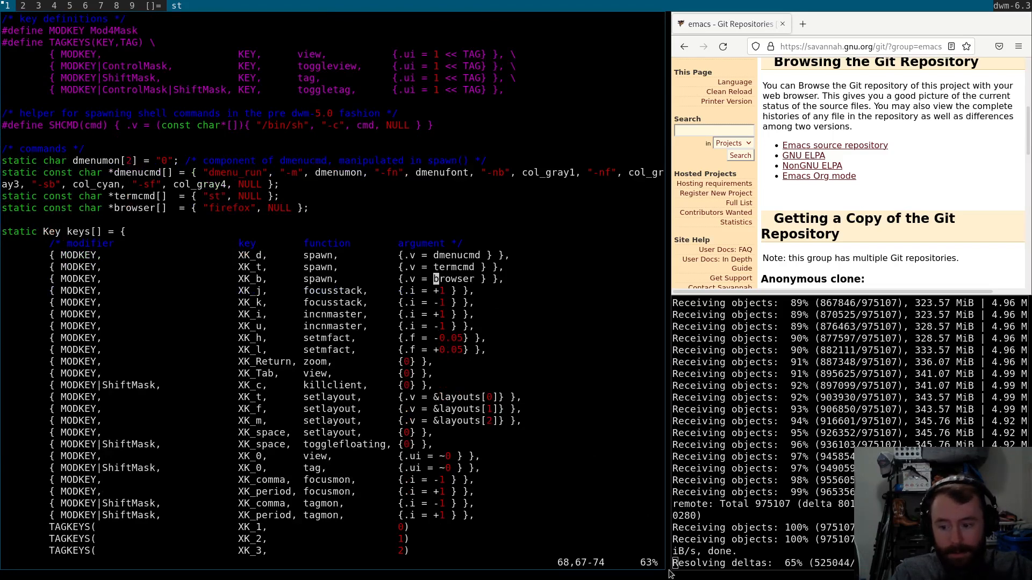
pyautogui.moveTo(525, 435)
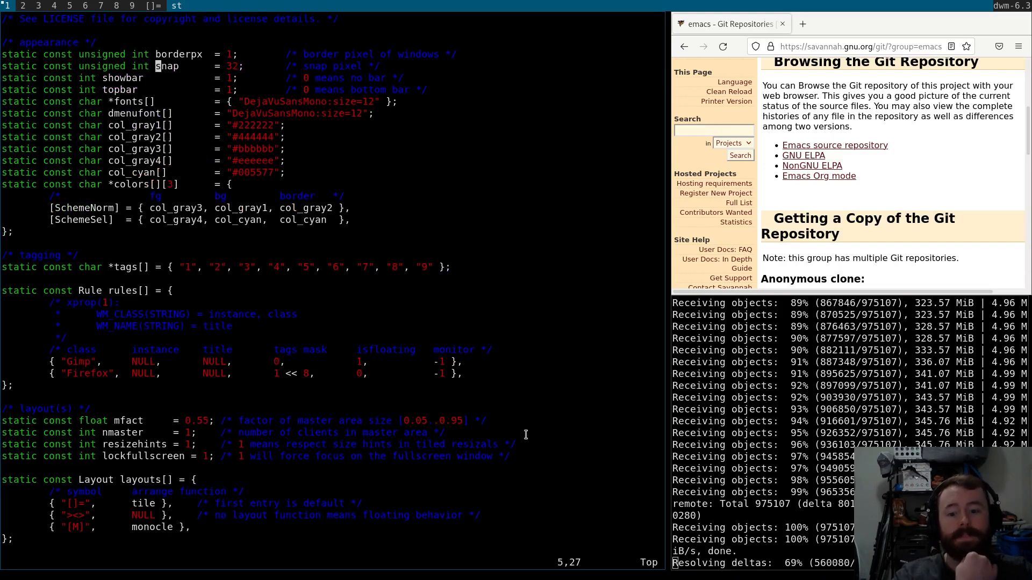
# Change mfact from 0.55 to 0.5 and resizehints from 1 to 0, then :wq.
pyautogui.press('Up')
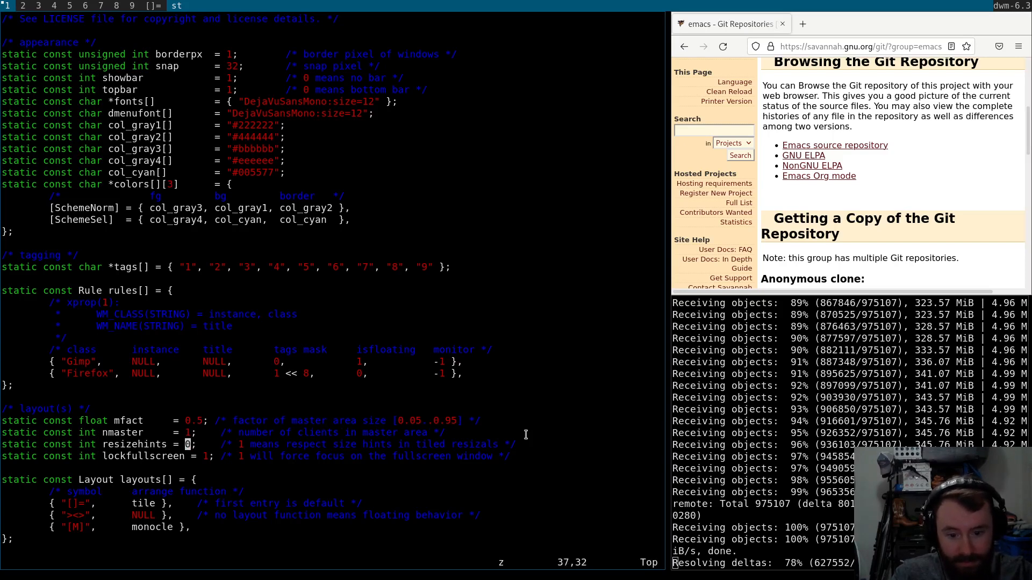
pyautogui.scroll(-3)
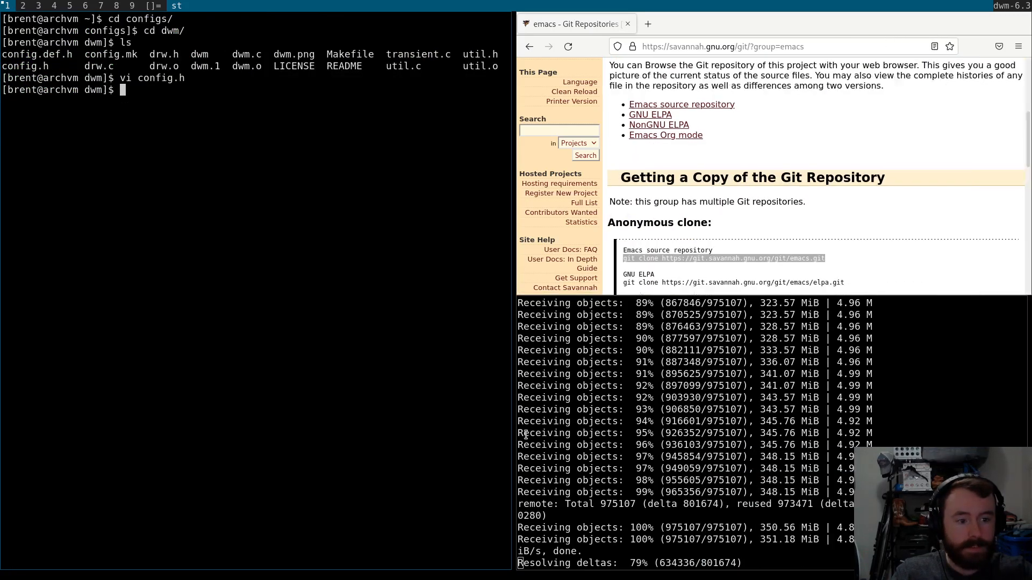
# Run sudo make clean install in the dwm directory.
pyautogui.write('sudo make clean inst')
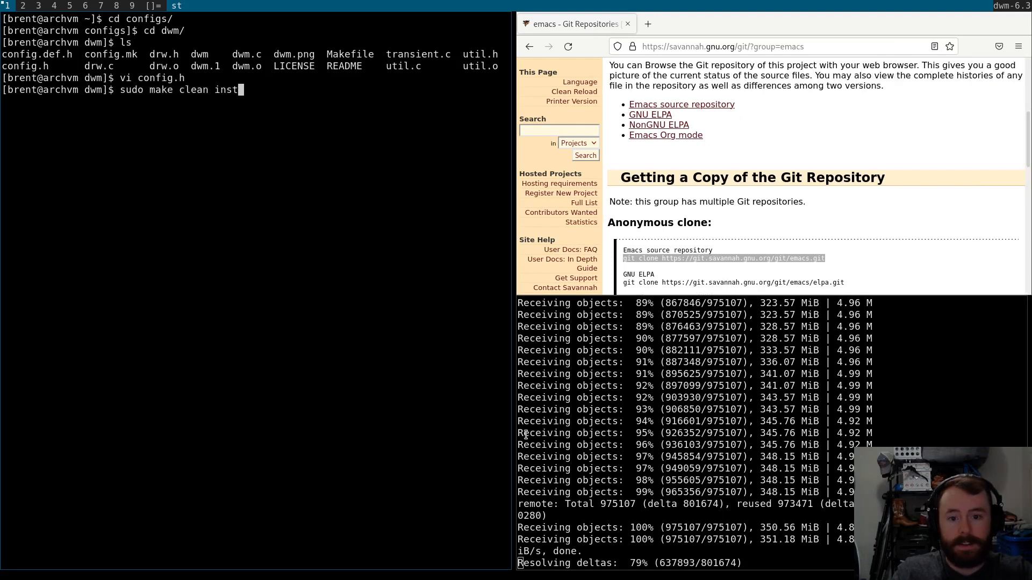
pyautogui.press('Return')
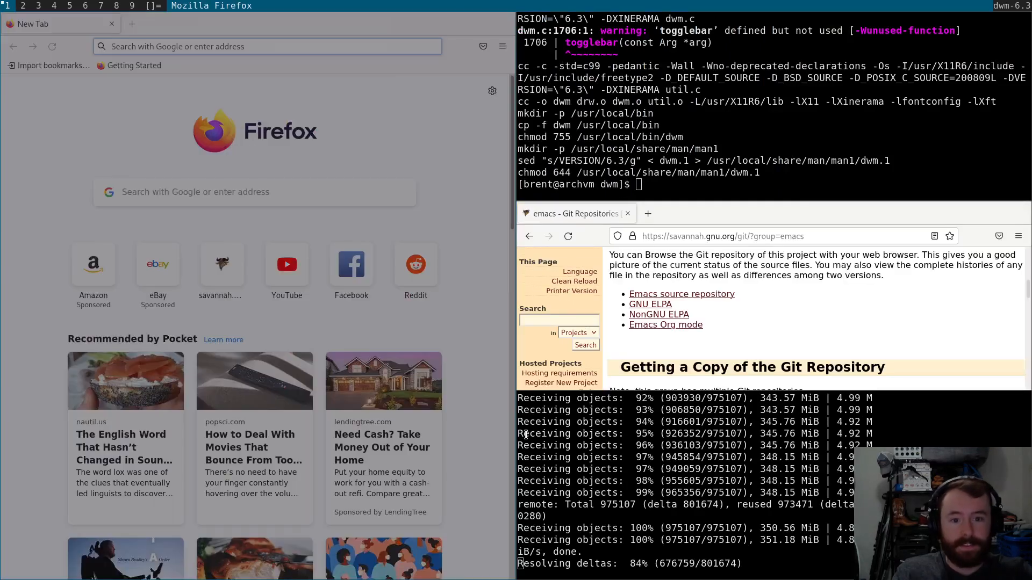
# Quit Firefox with Ctrl+Q, confirming to close both windows.
pyautogui.click(264, 47)
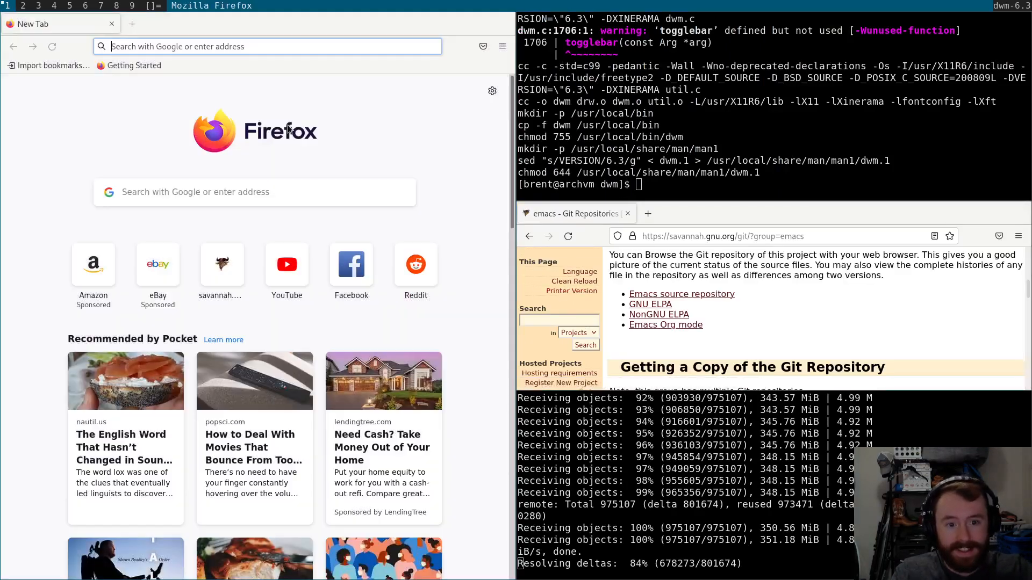
pyautogui.press('ctrl+q')
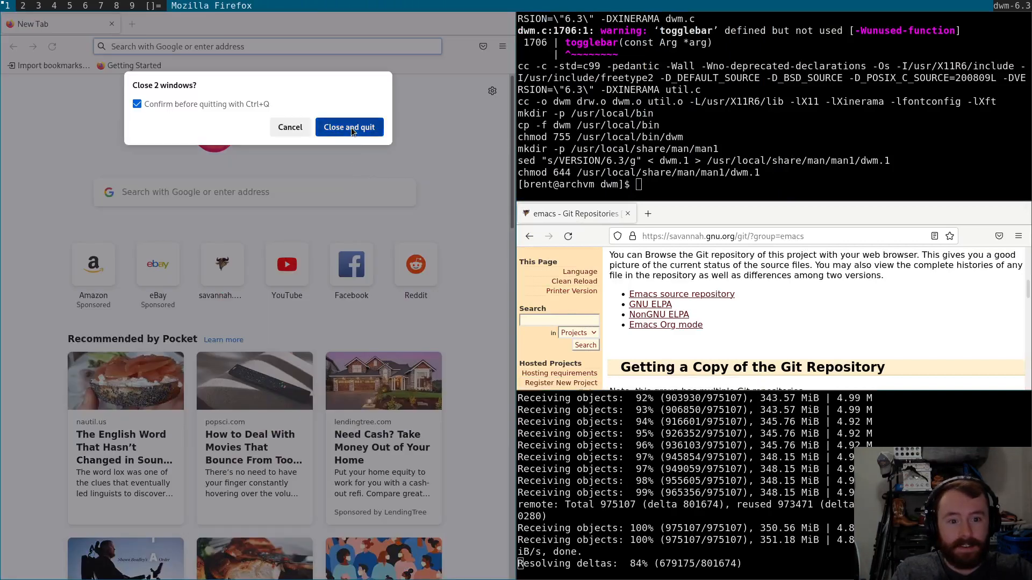
pyautogui.click(349, 127)
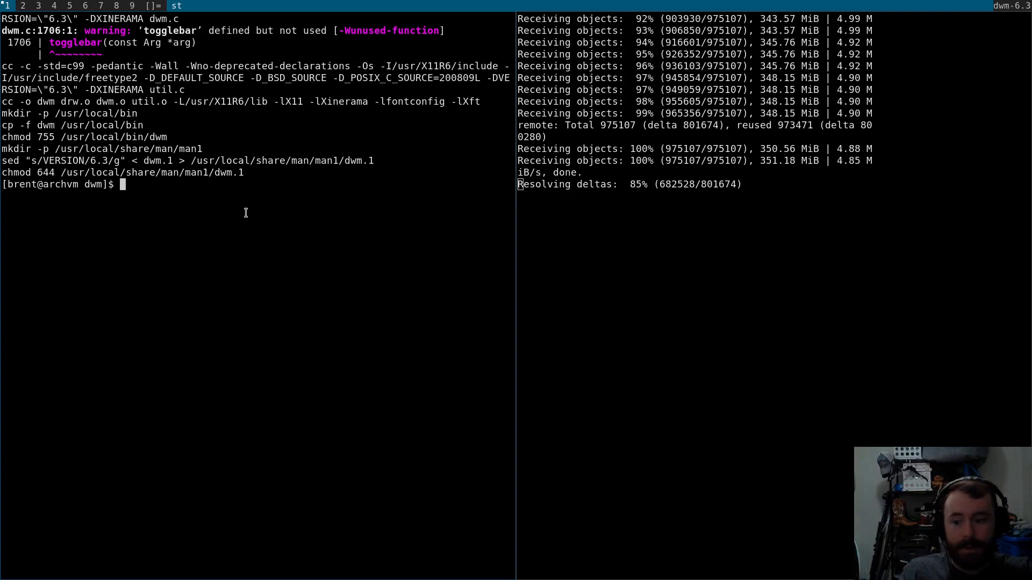
# Open config.h, find killclient, and change MODKEY|ShiftMask+XK_c to MODKEY+XK_q.
pyautogui.write('vi config.h')
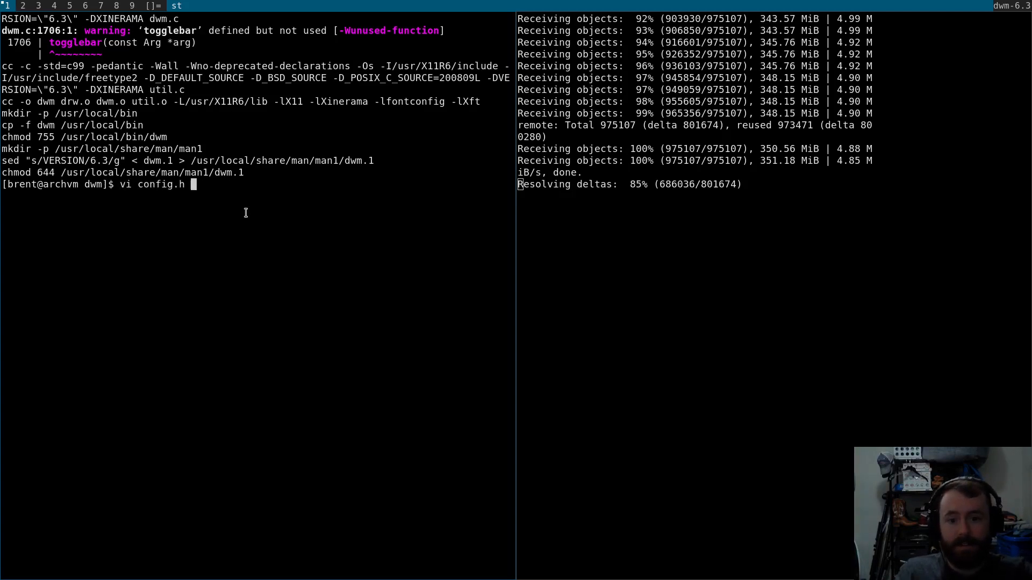
pyautogui.press('Return')
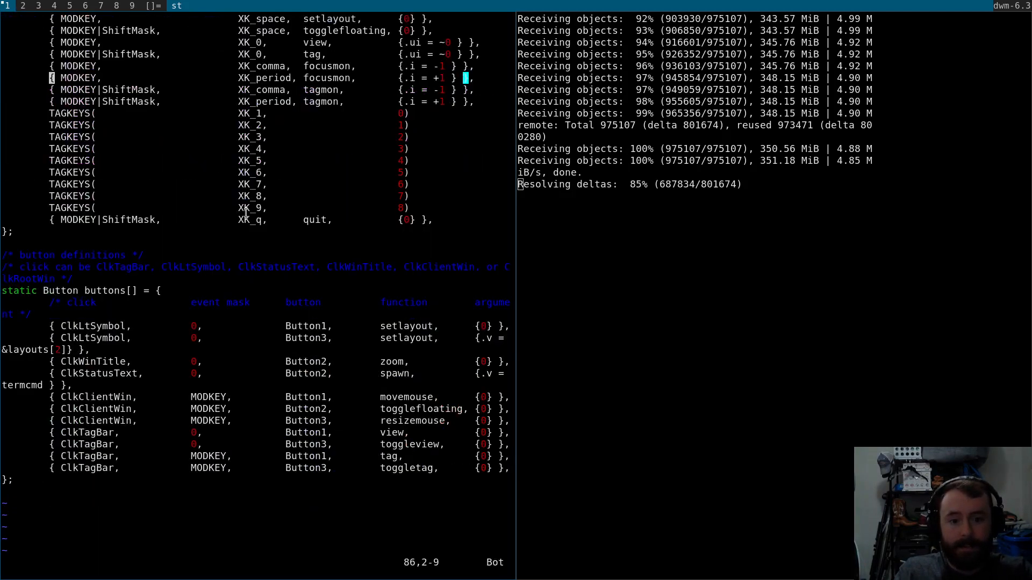
pyautogui.write('/killcl')
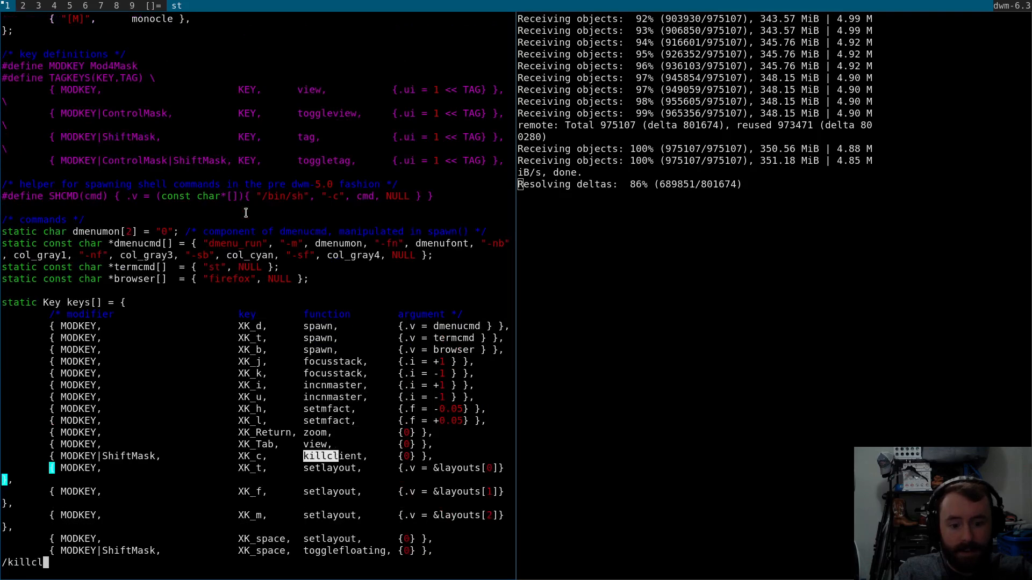
pyautogui.press('Return')
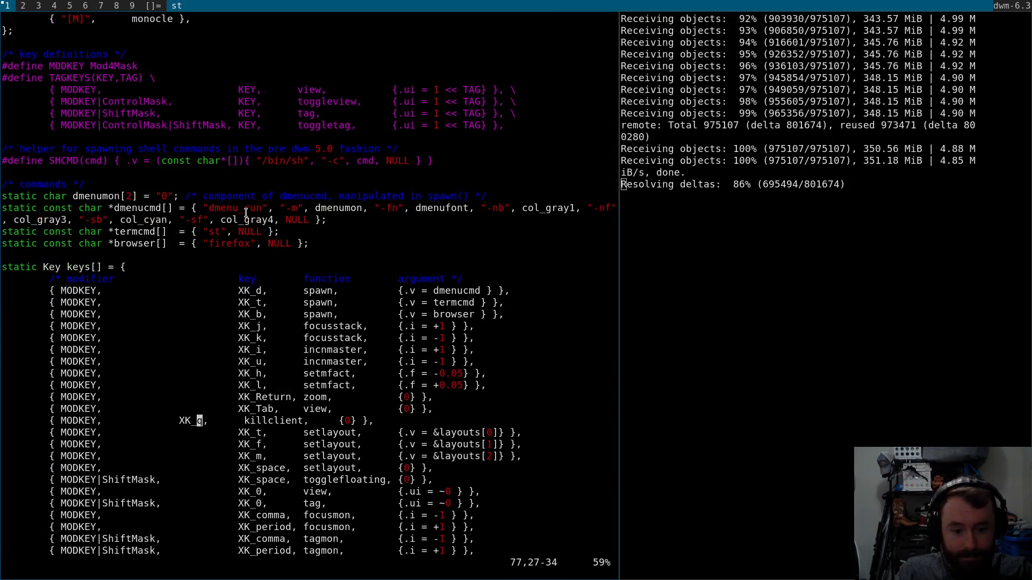
pyautogui.press('i')
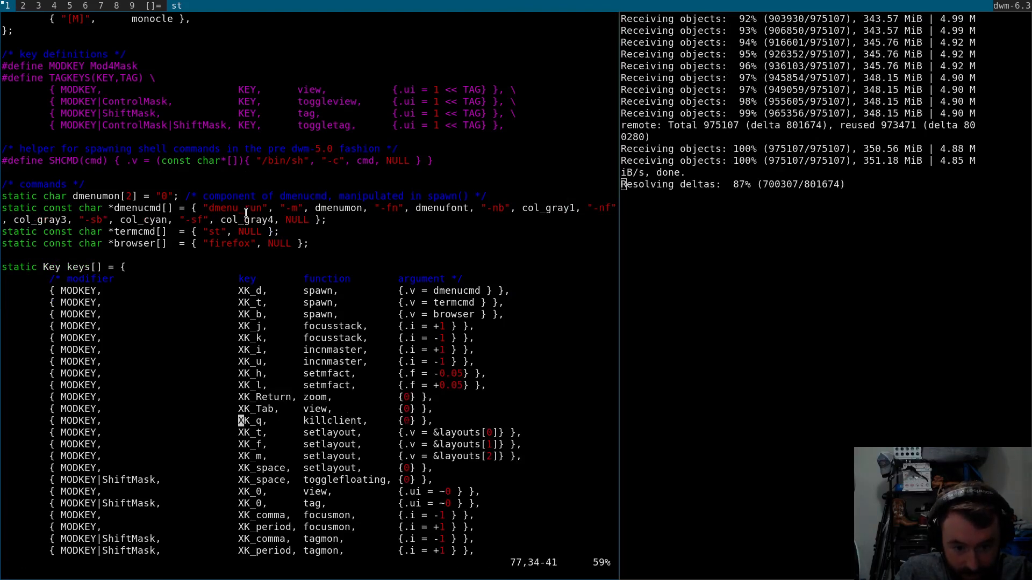
pyautogui.write('/XK')
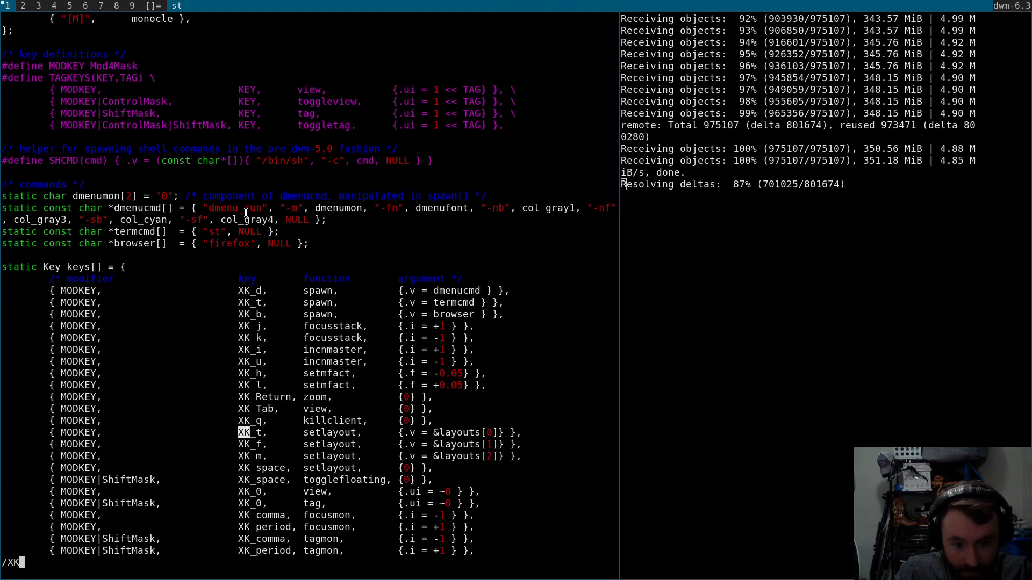
pyautogui.scroll(-3)
pyautogui.write('vi config.')
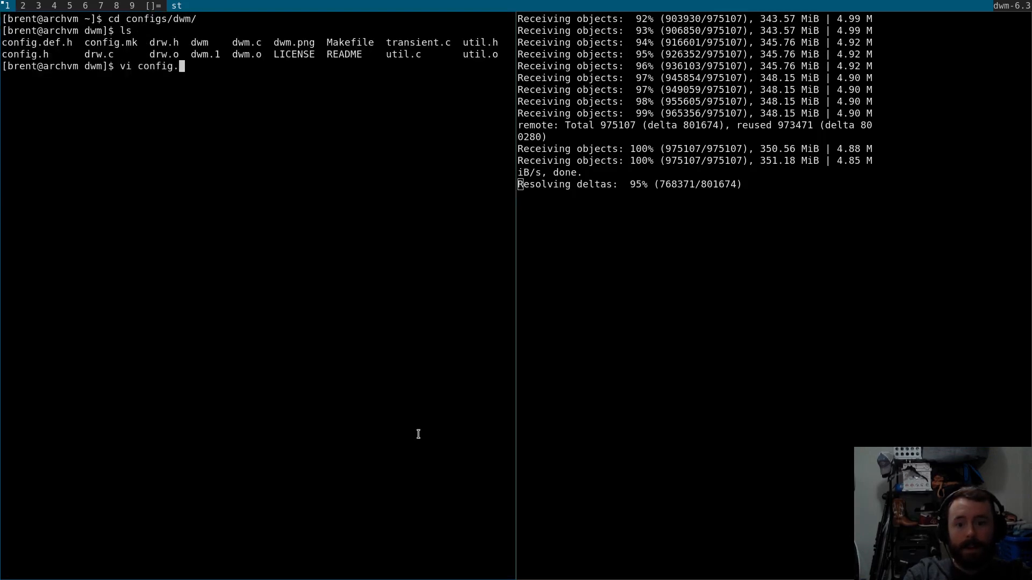
# Review the edited dwm config.h in vi, scrolling from the top through the changes.
pyautogui.press('Return')
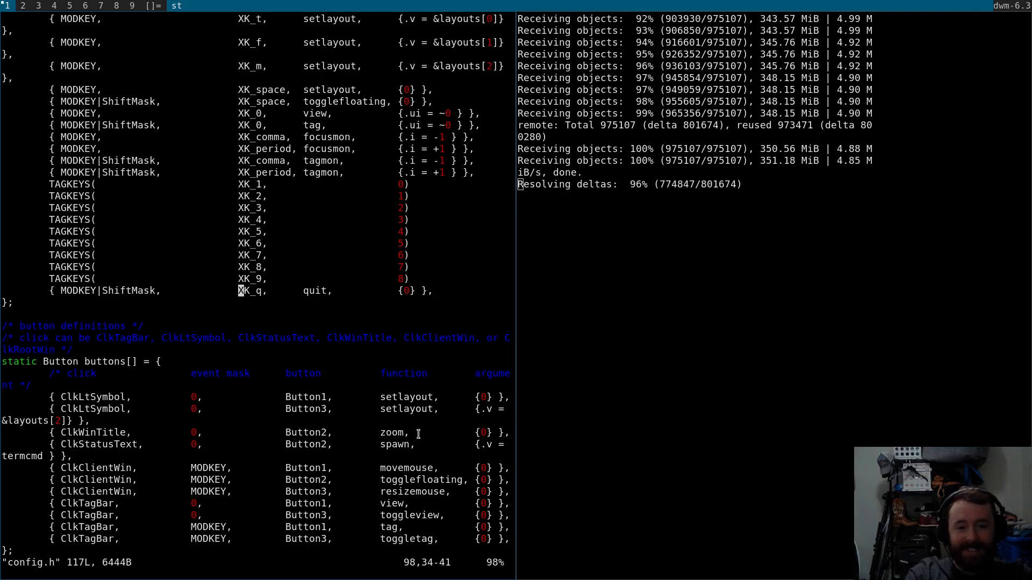
pyautogui.press('gg')
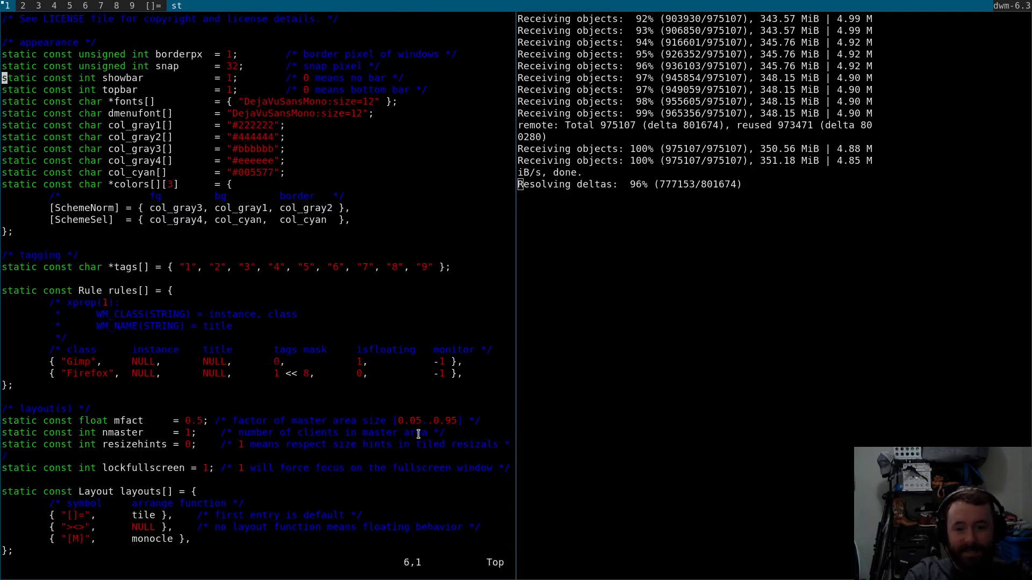
pyautogui.press('j')
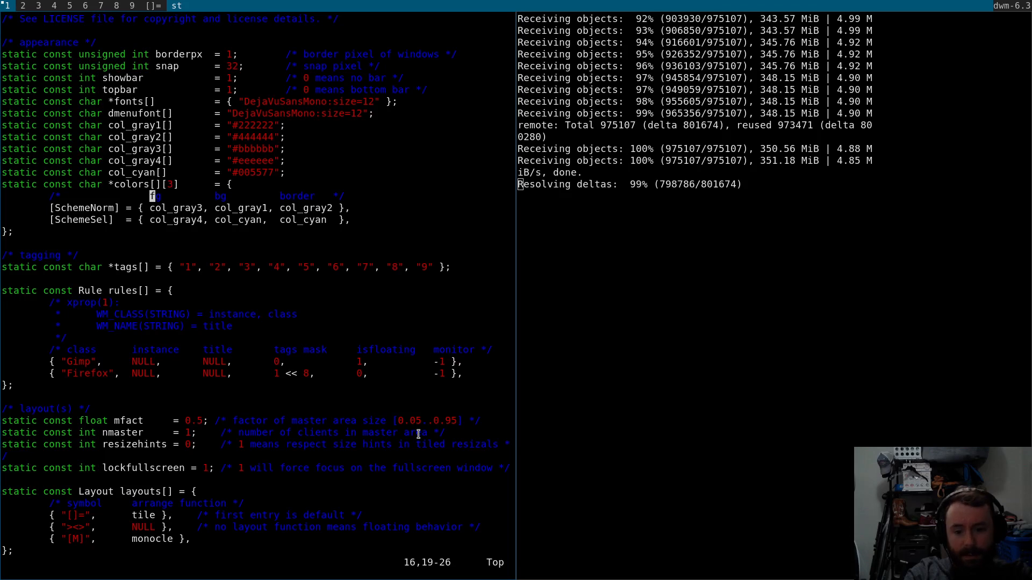
pyautogui.scroll(-3)
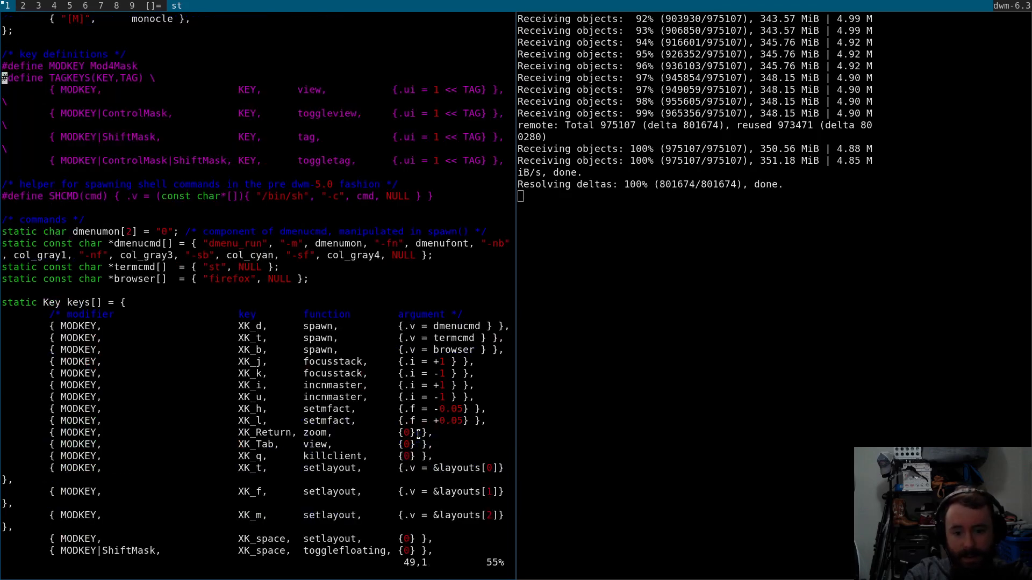
pyautogui.scroll(-3)
pyautogui.write('cd e')
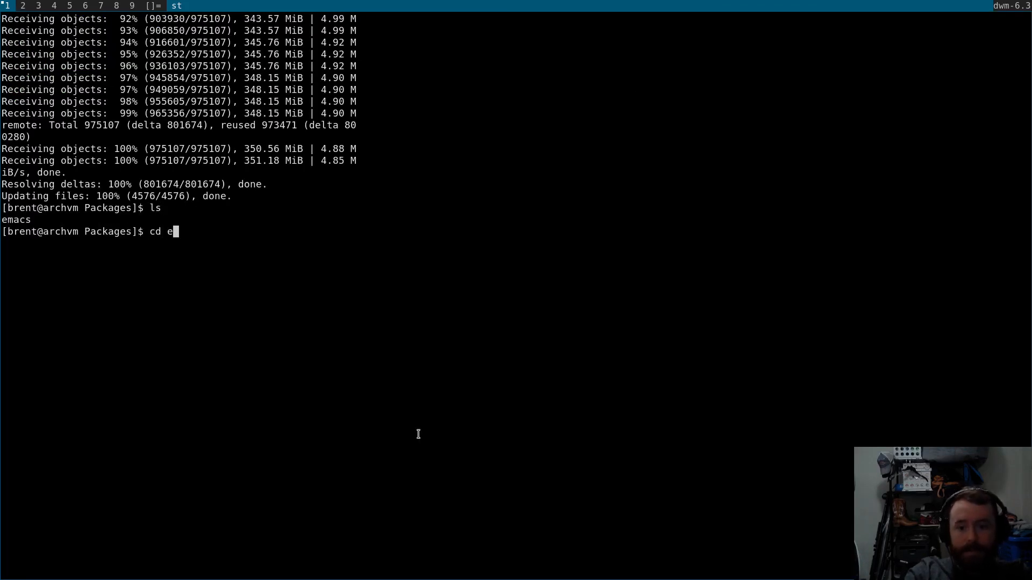
# Move into emacs/ and read the INSTALL file in vi.
pyautogui.press('Return')
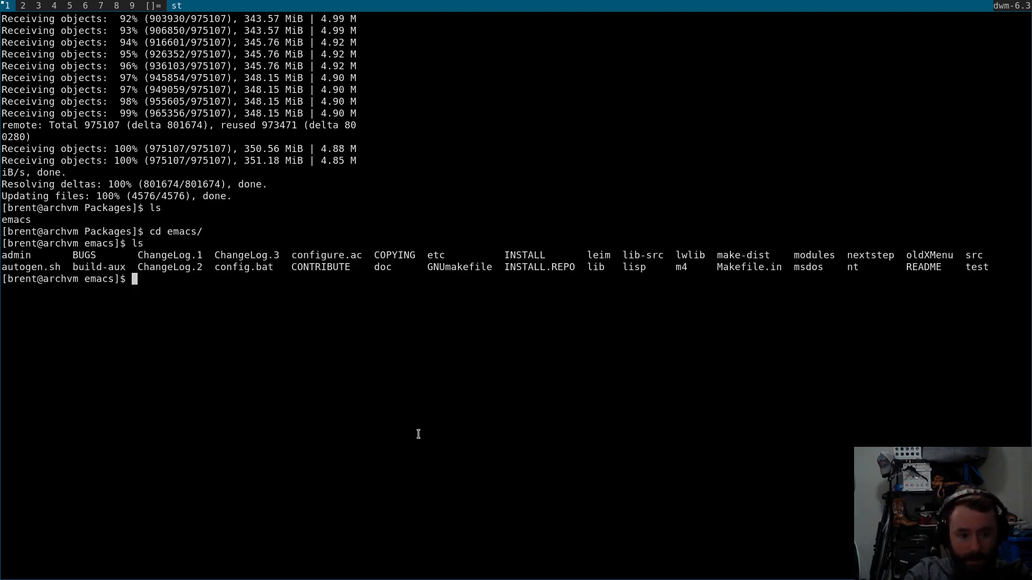
pyautogui.write('vi INSTALL')
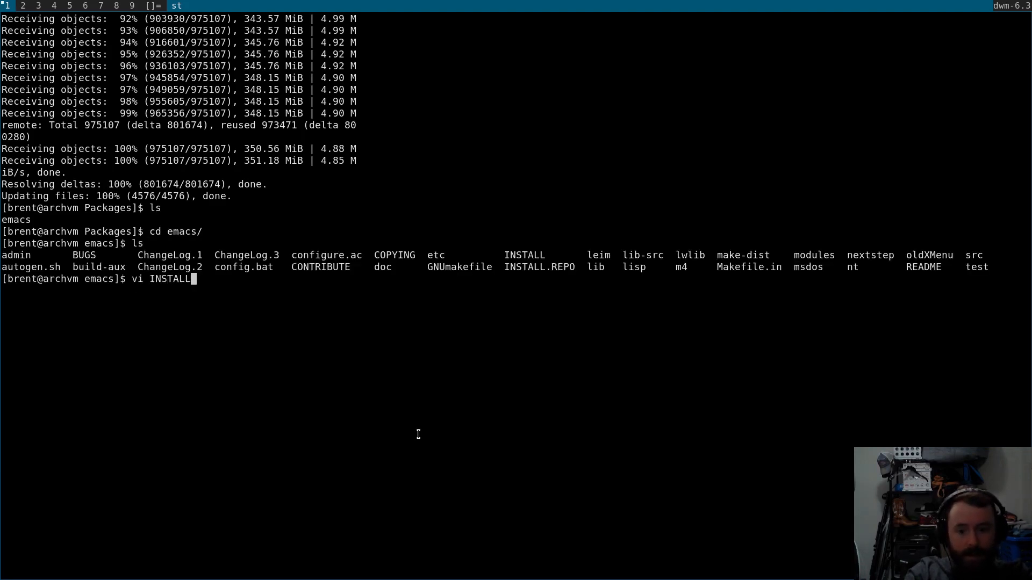
pyautogui.press('Return')
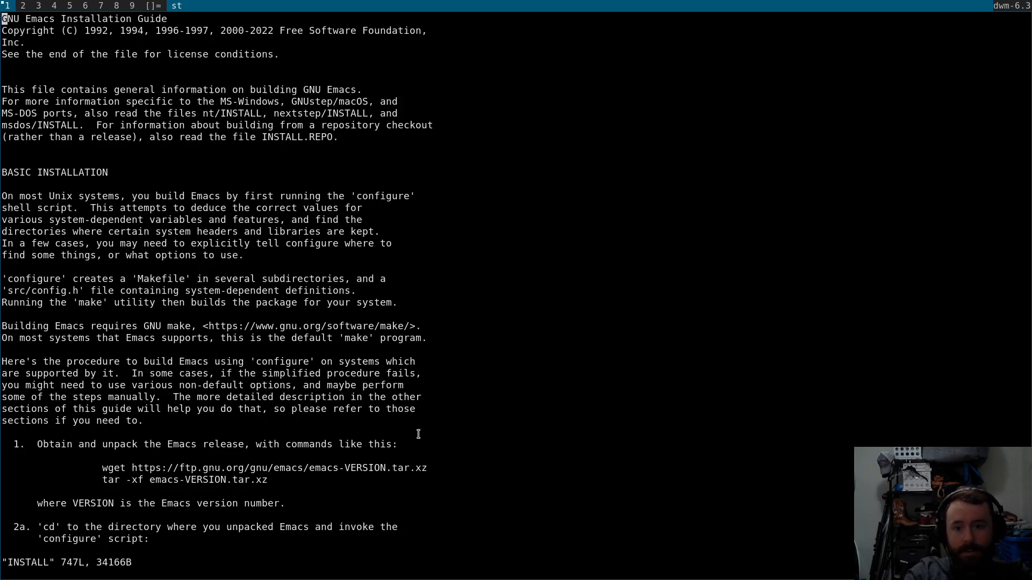
pyautogui.scroll(-3)
pyautogui.write('ls')
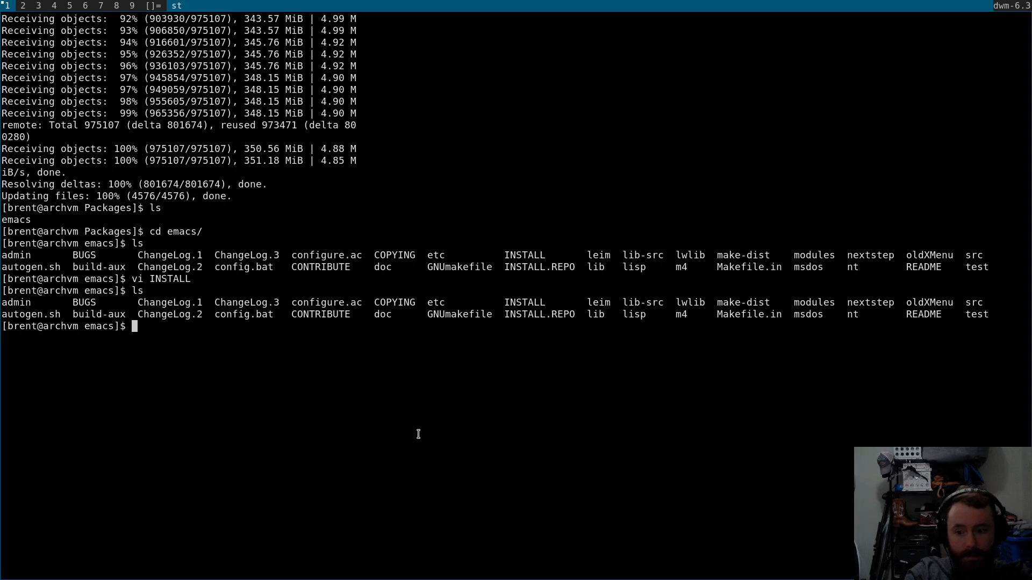
# Run autoconf, hit AS_ECHO/m4_default macro errors, then regenerate scripts with autoreconf.
pyautogui.write('aut')
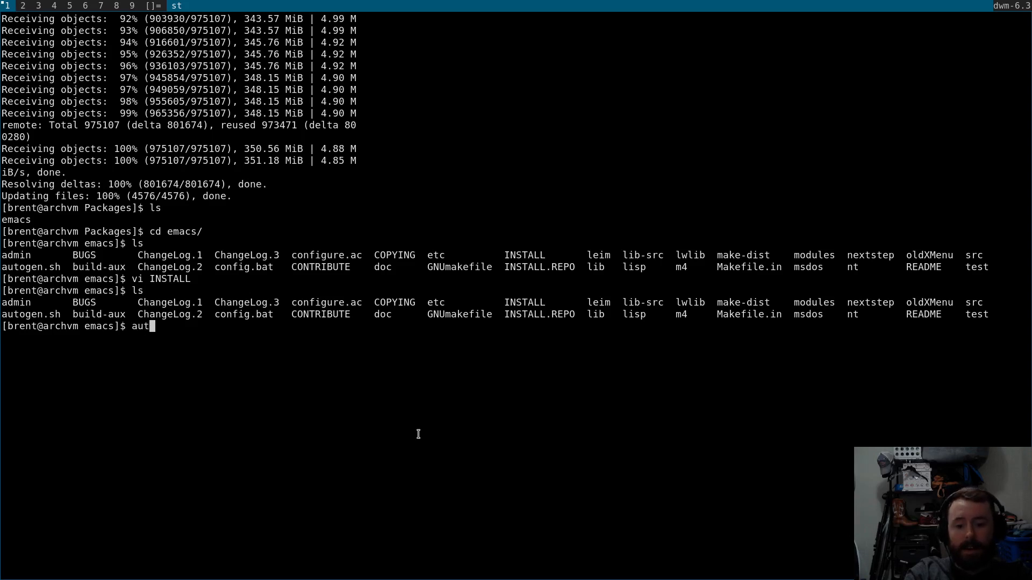
pyautogui.press('Return')
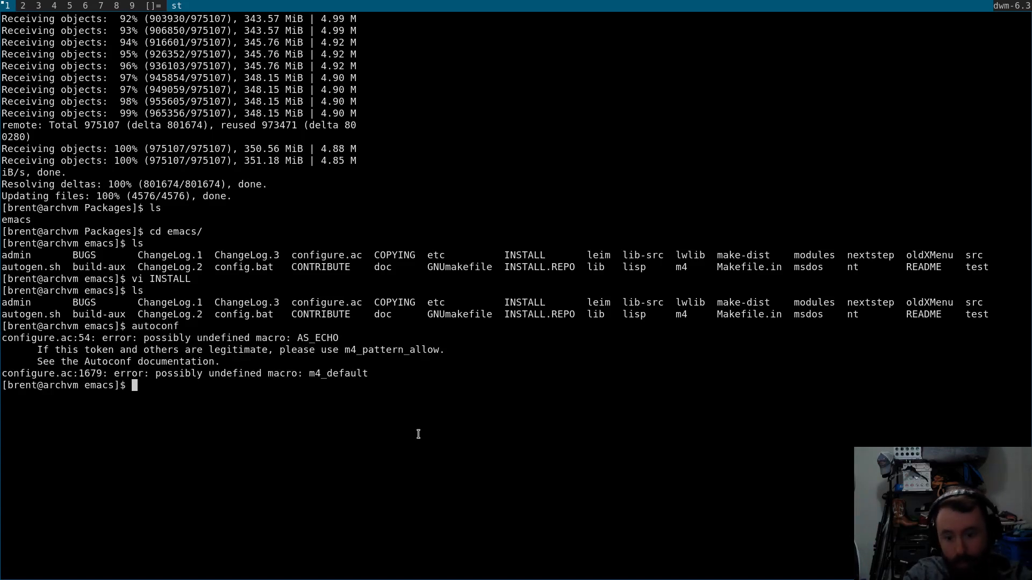
pyautogui.write('autoreconf')
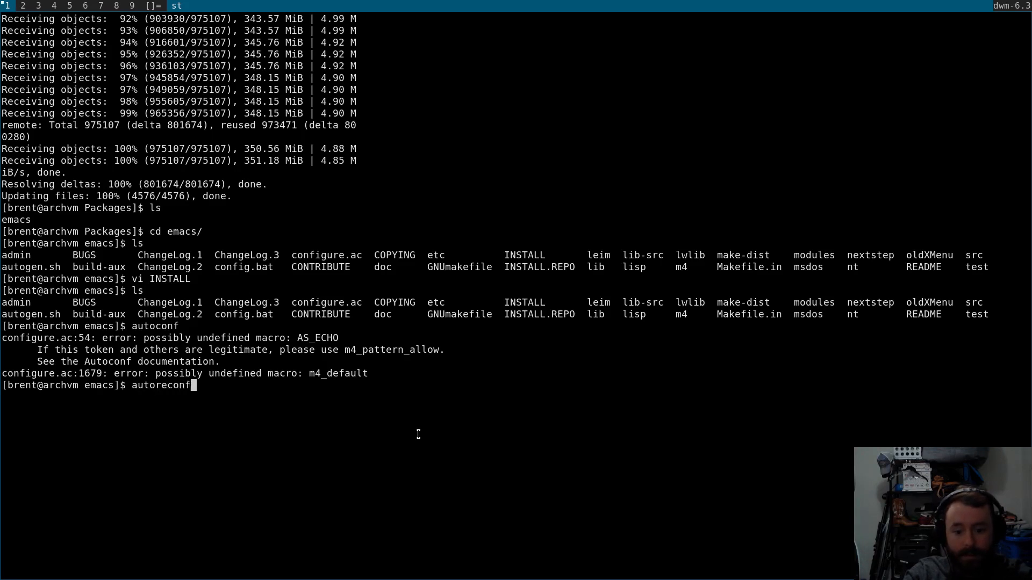
pyautogui.press('Return')
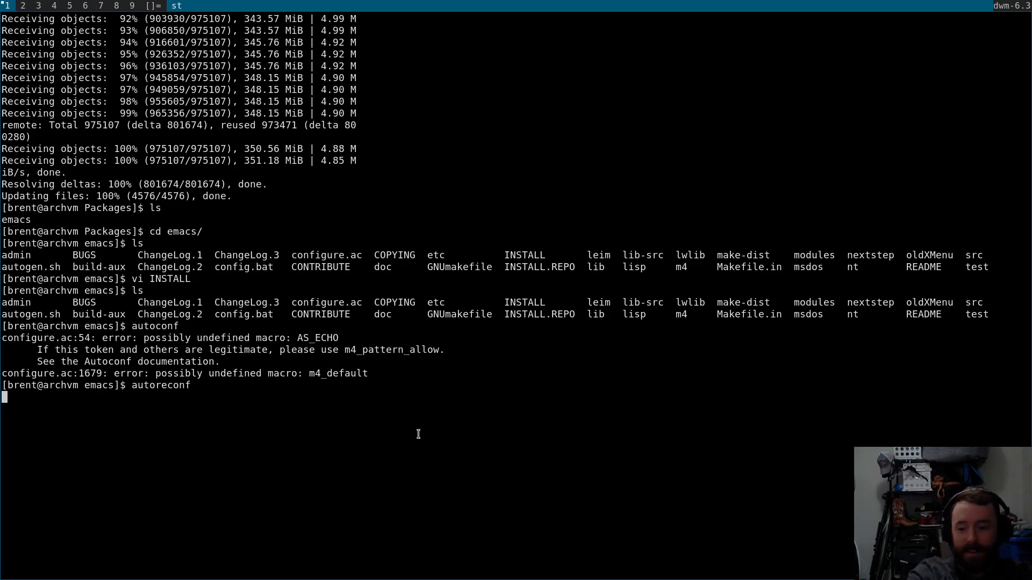
pyautogui.press('Return')
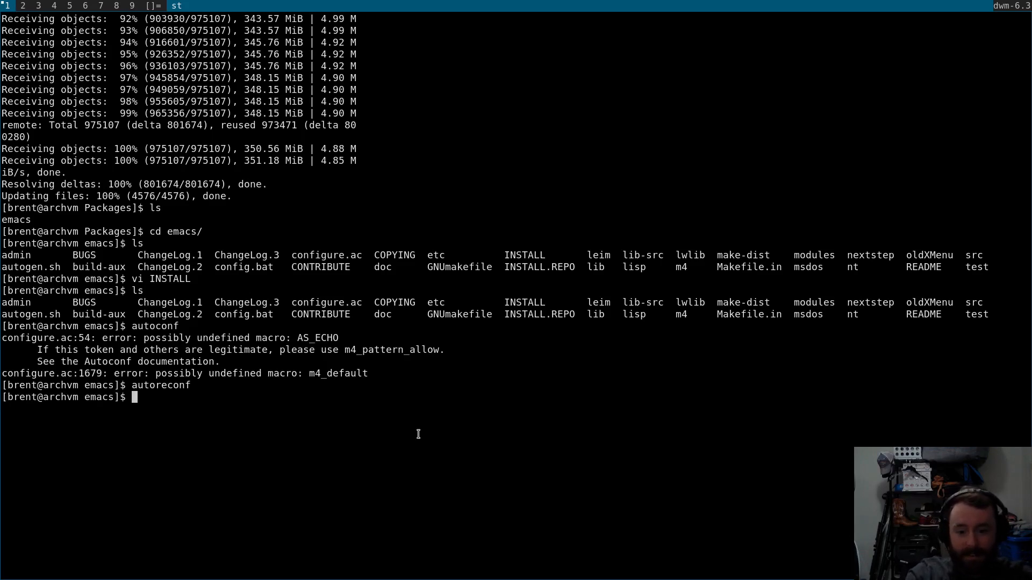
pyautogui.write('./configure')
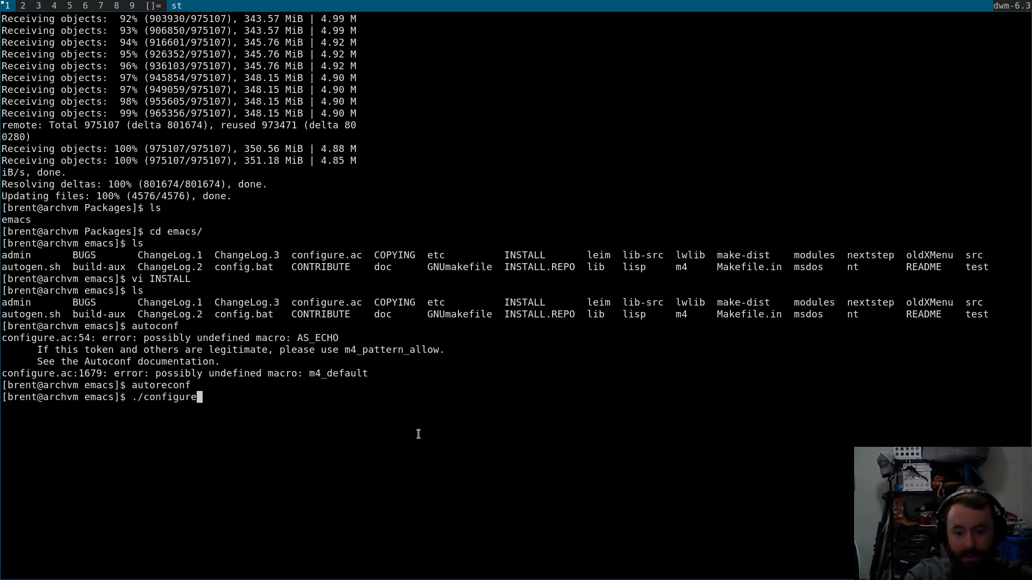
# Run ./configure and follow its checks until config.status writes the Makefiles and src/config.h.
pyautogui.press('Return')
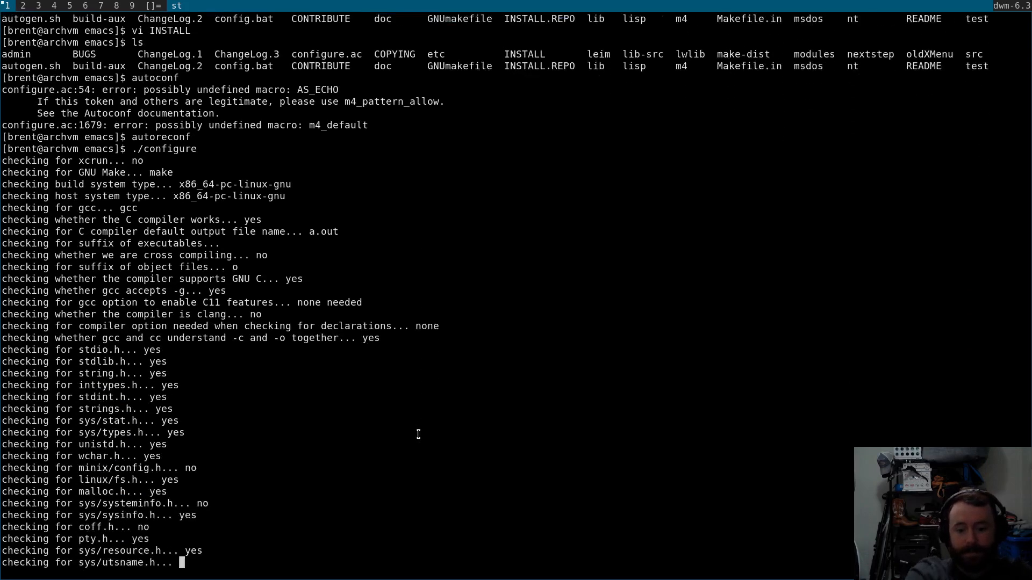
pyautogui.scroll(-3)
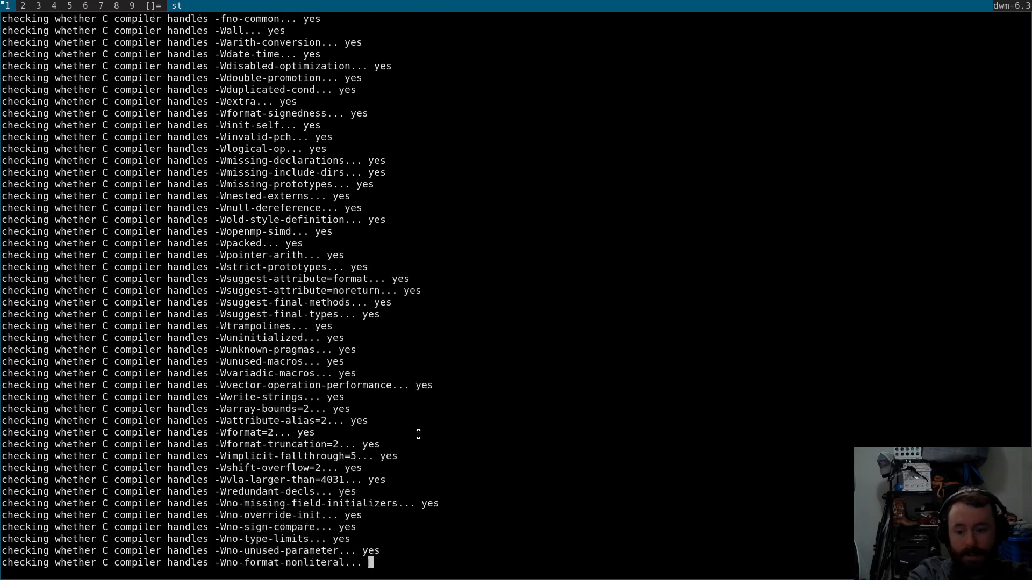
pyautogui.scroll(-3)
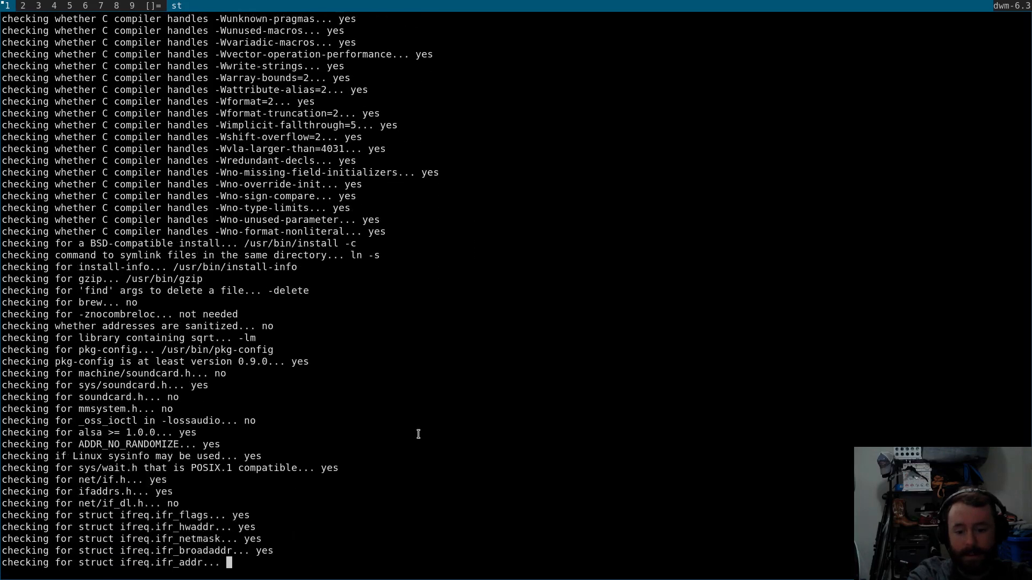
pyautogui.scroll(-3)
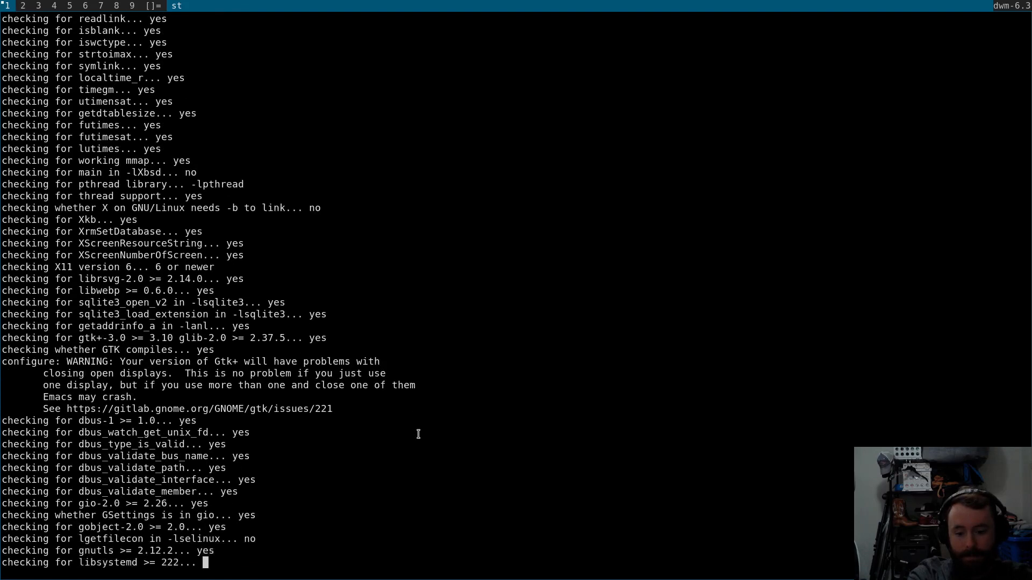
pyautogui.scroll(-3)
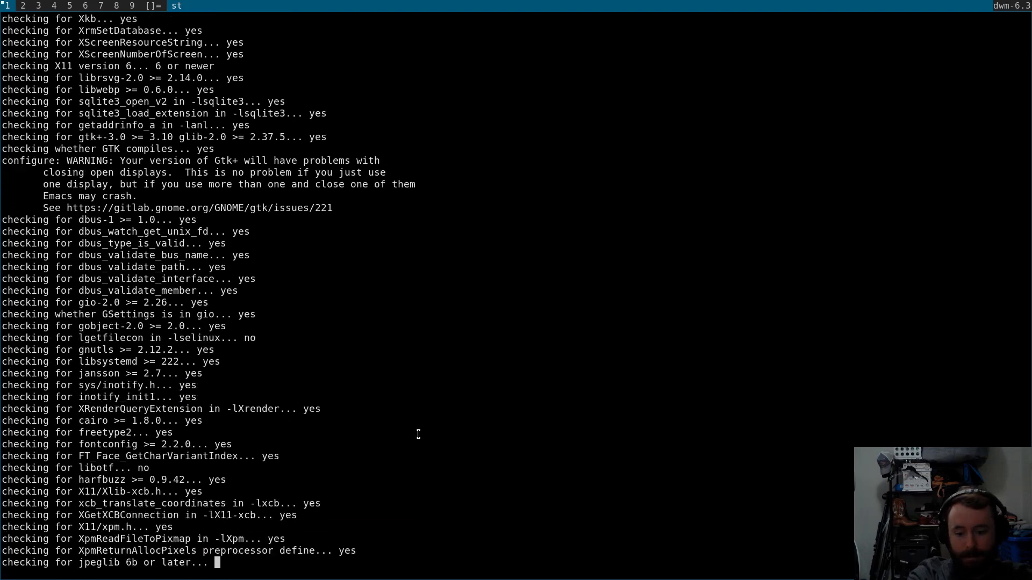
pyautogui.scroll(-3)
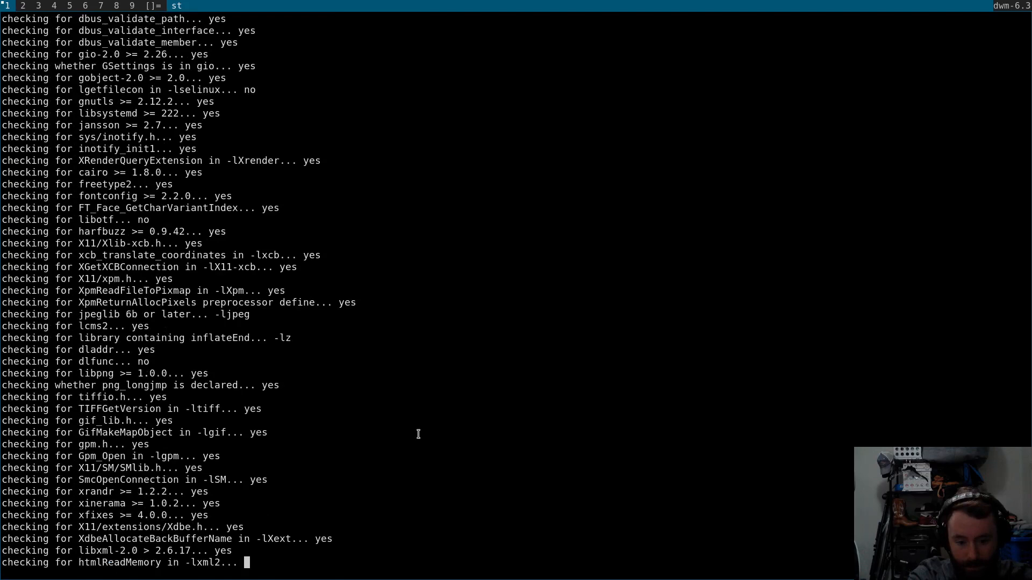
pyautogui.scroll(-3)
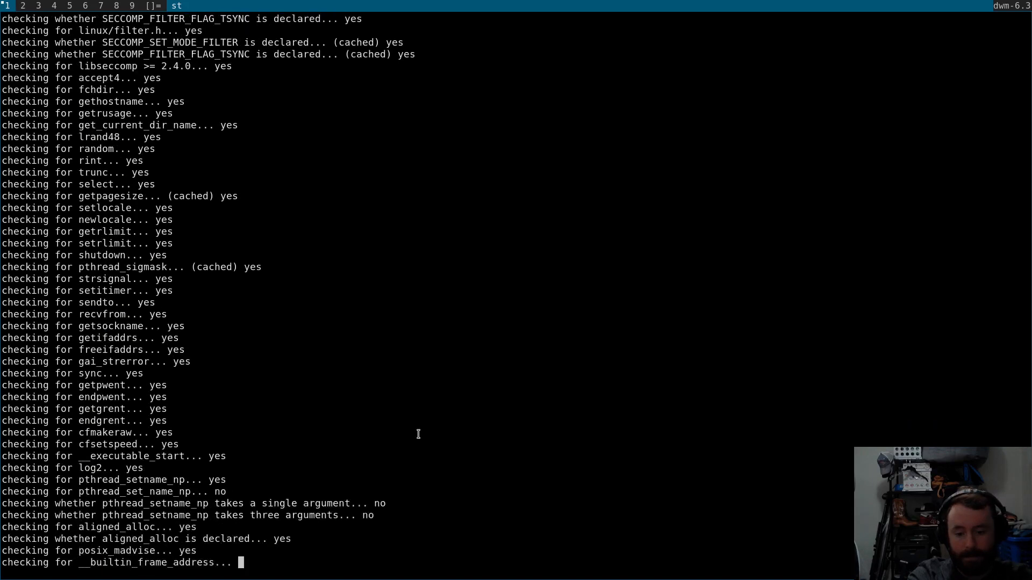
pyautogui.scroll(-3)
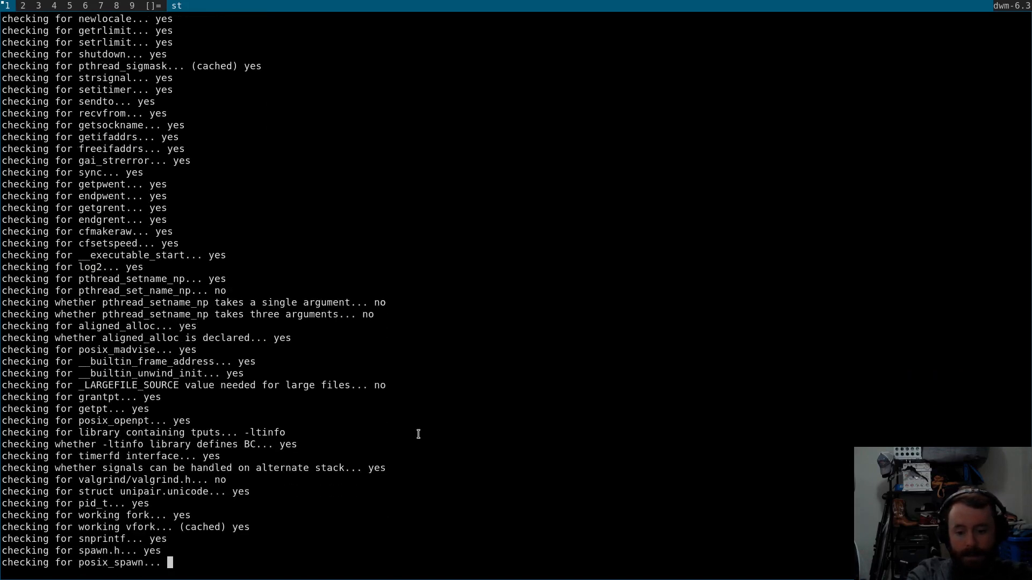
pyautogui.scroll(-3)
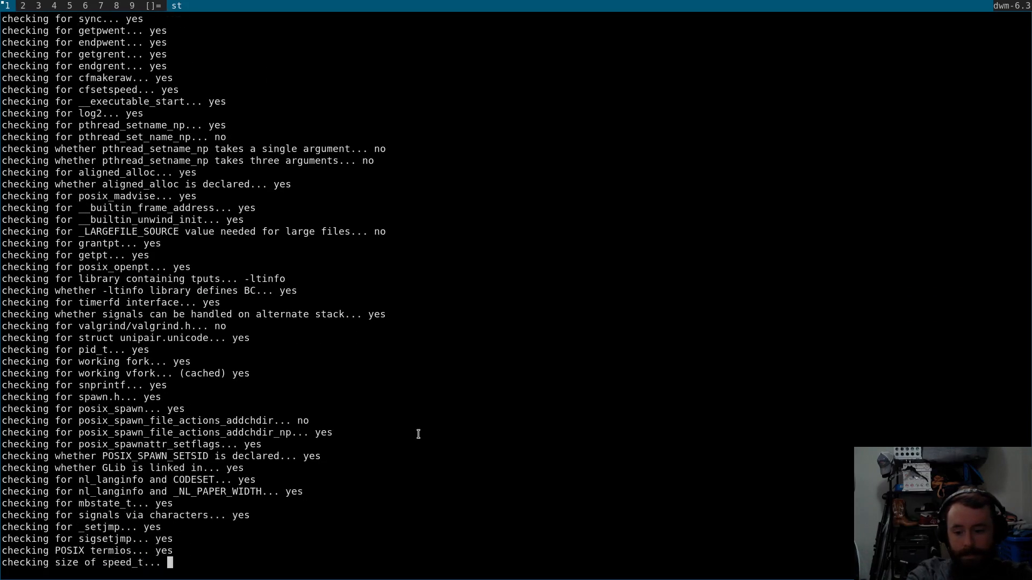
pyautogui.scroll(-3)
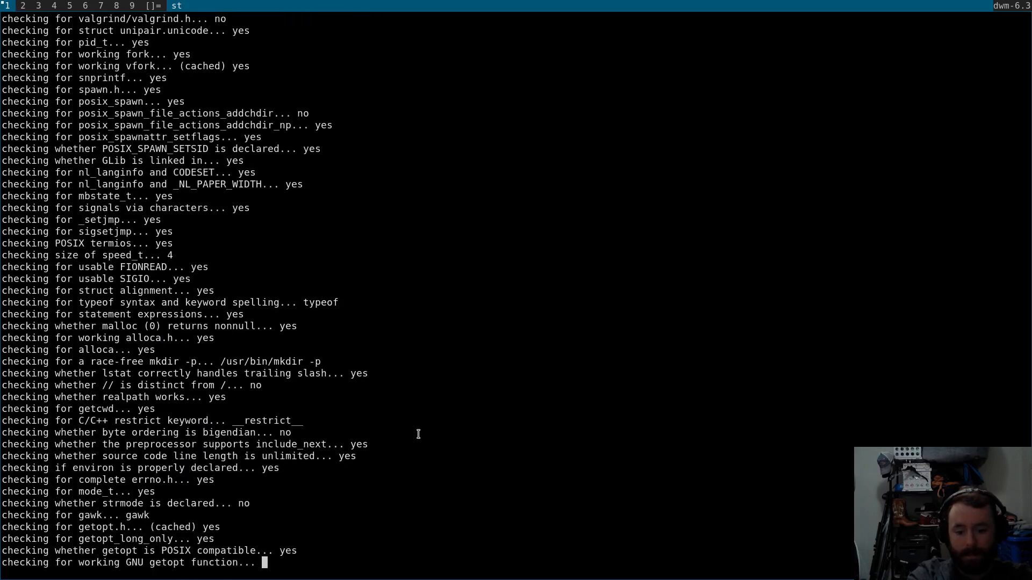
pyautogui.scroll(-3)
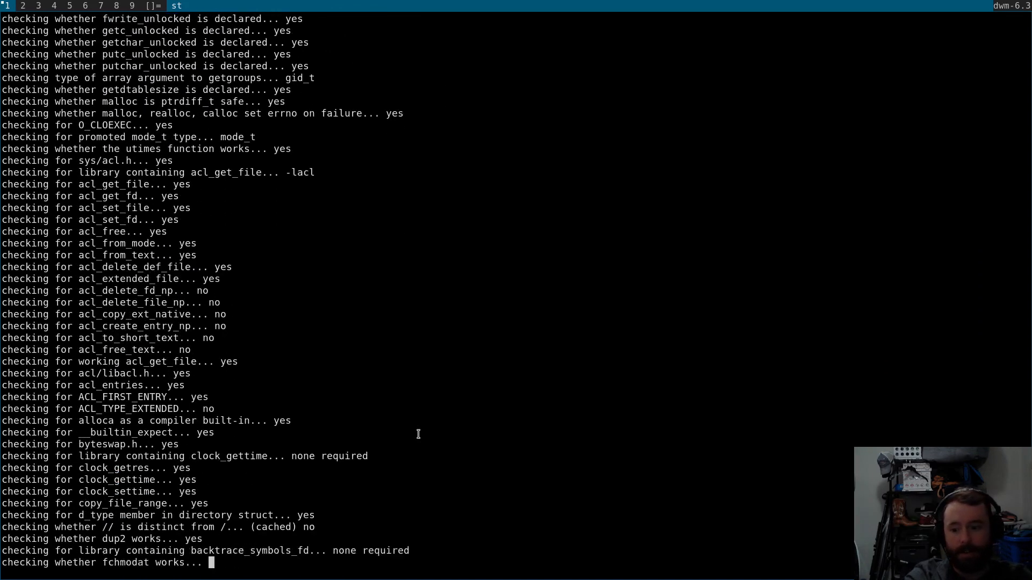
pyautogui.scroll(-3)
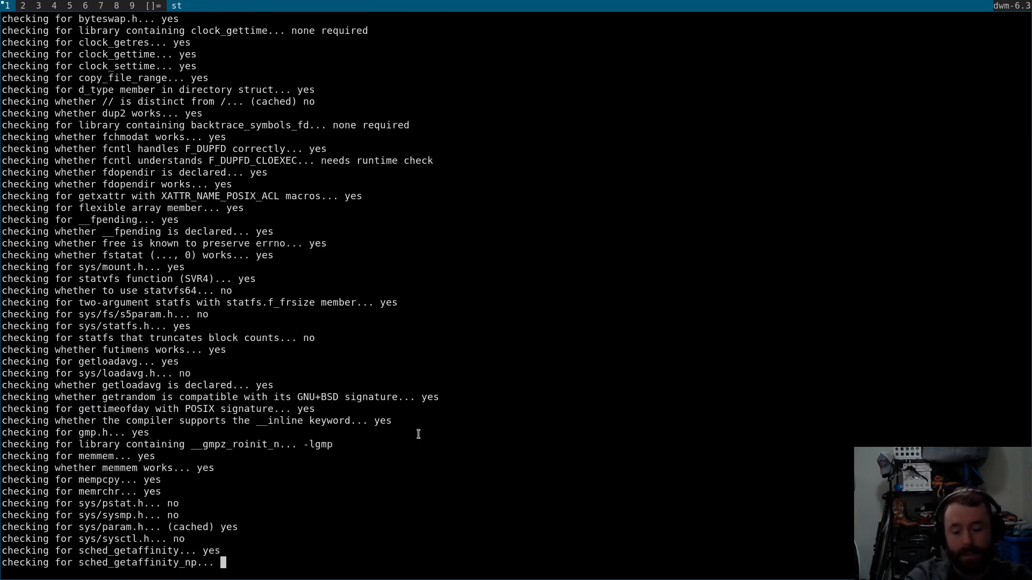
pyautogui.scroll(-3)
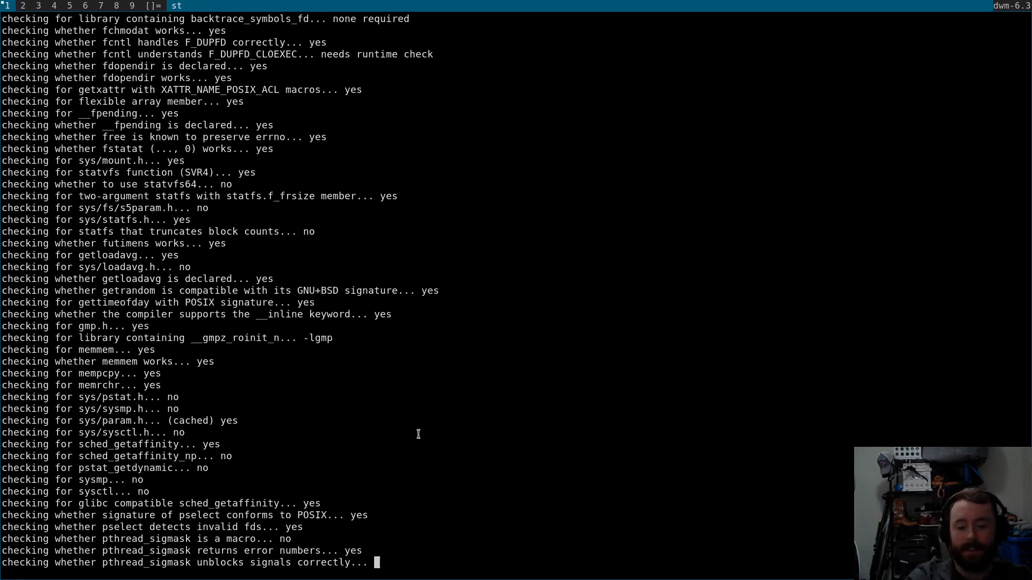
pyautogui.scroll(-3)
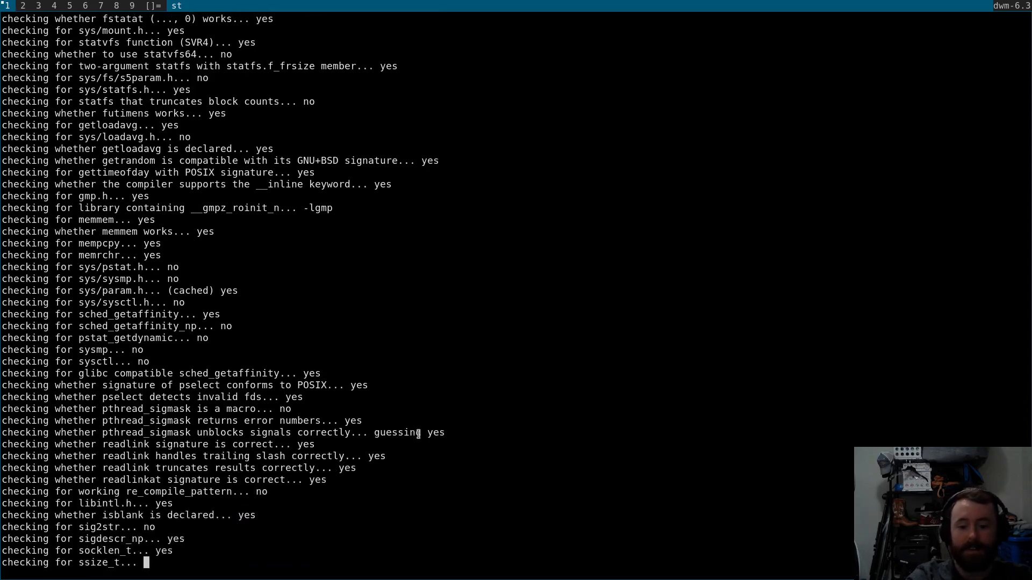
pyautogui.scroll(-3)
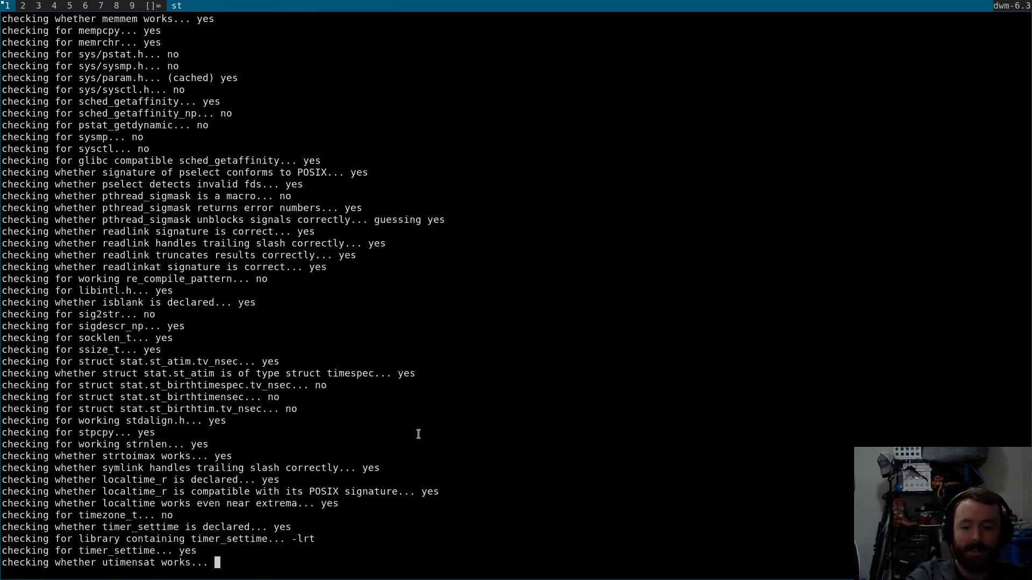
pyautogui.scroll(-3)
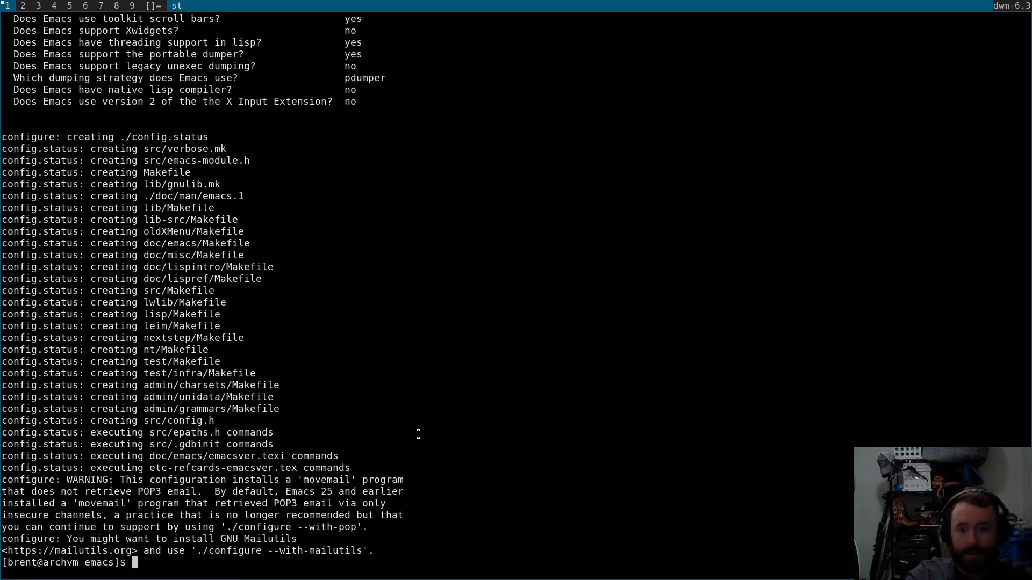
# Confirm configure exited with status 0 and check the CPU count with lscpu.
pyautogui.write('echo $?')
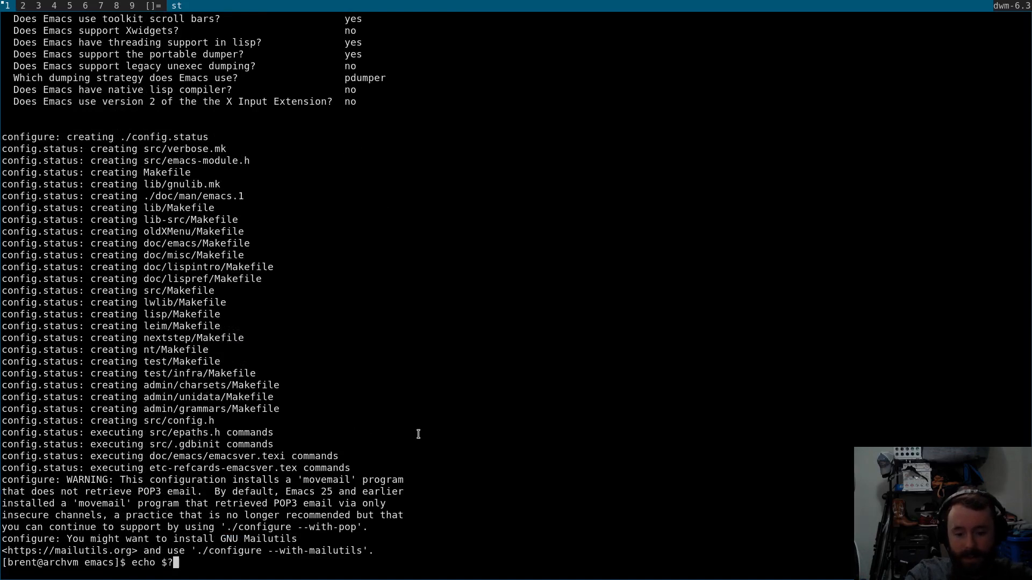
pyautogui.press('Return')
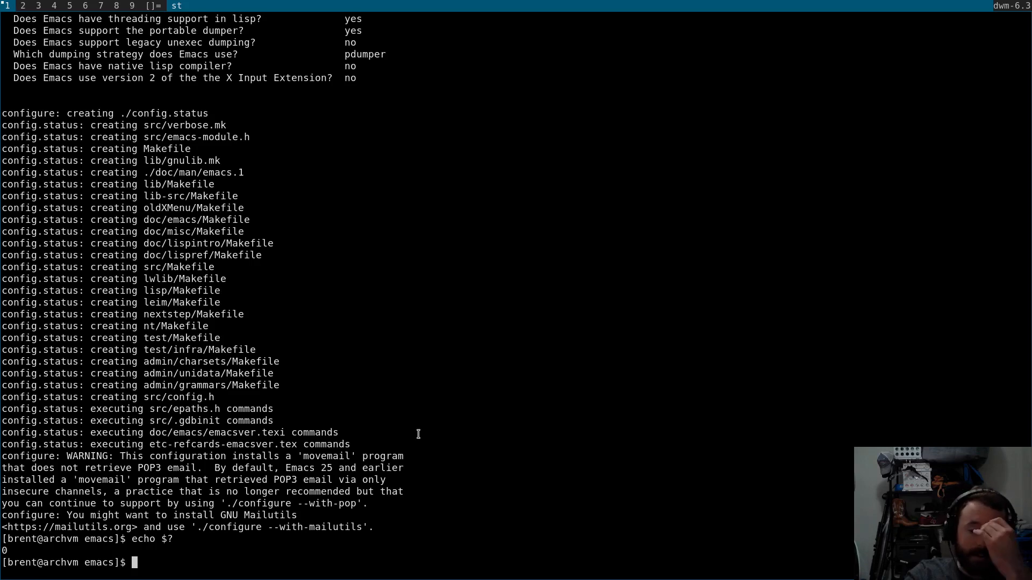
pyautogui.write('lscpu')
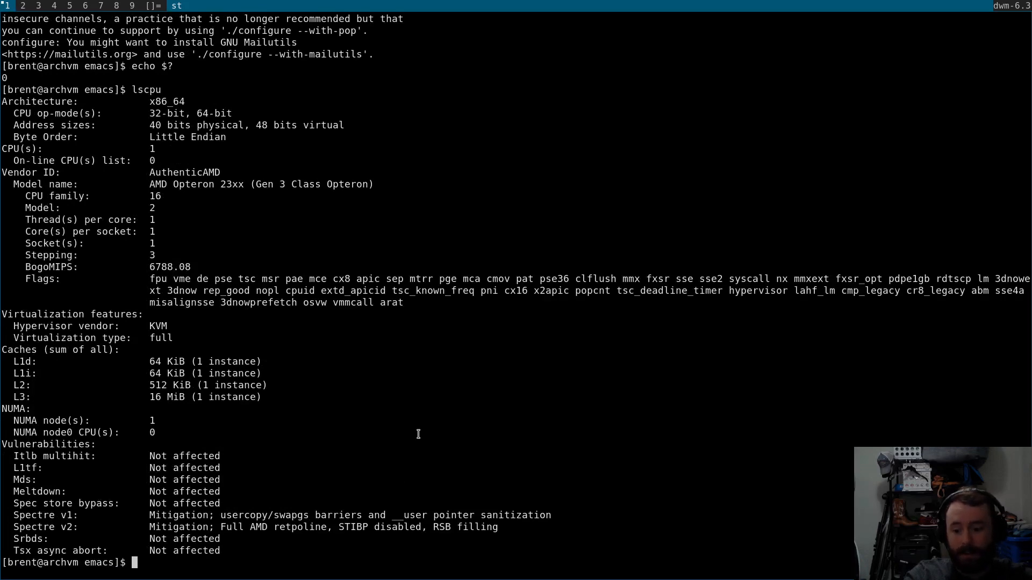
# Start compiling Emacs with plain make instead of make -j4.
pyautogui.write('make -j4')
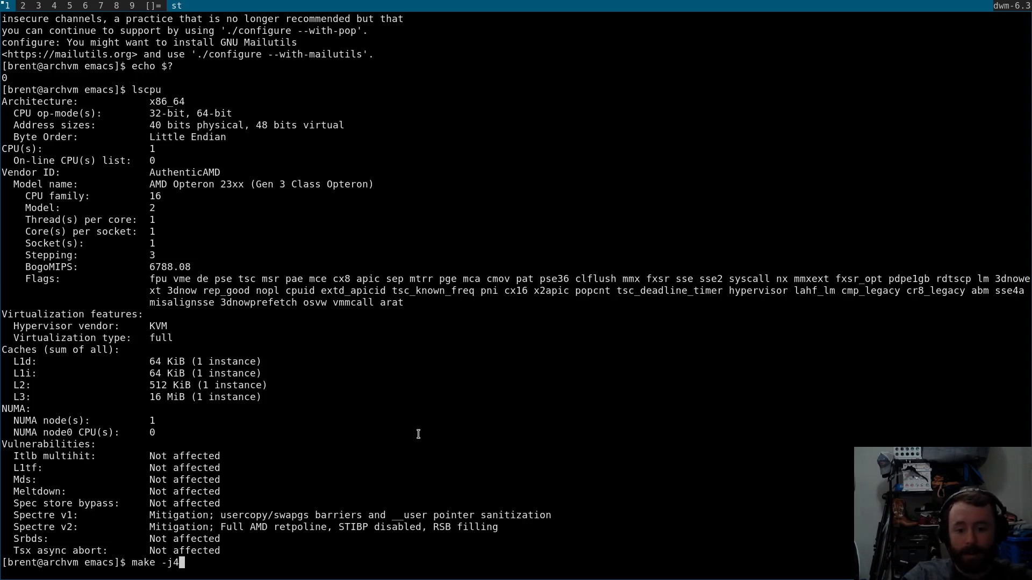
pyautogui.press('BackSpace')
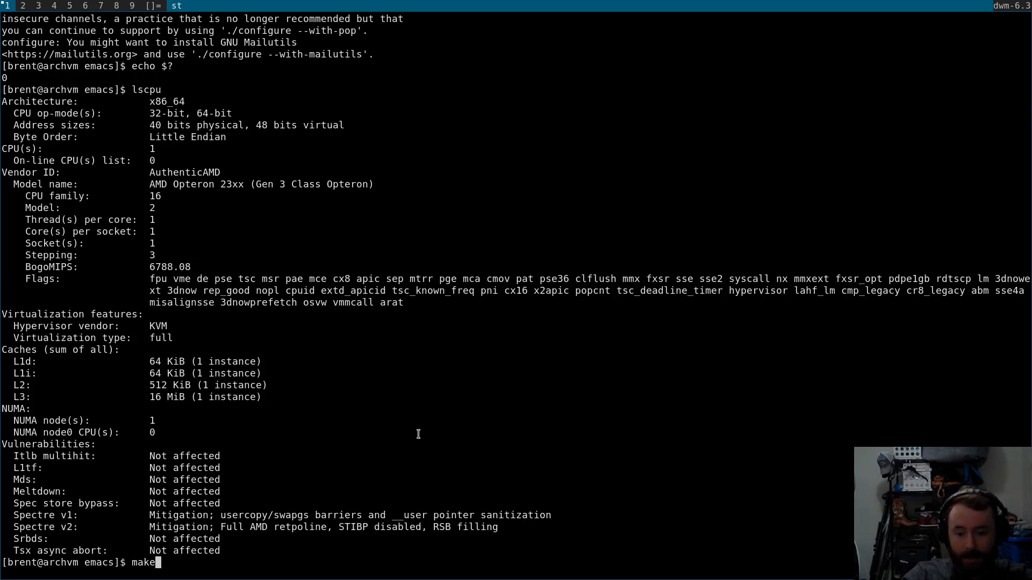
pyautogui.press('Return')
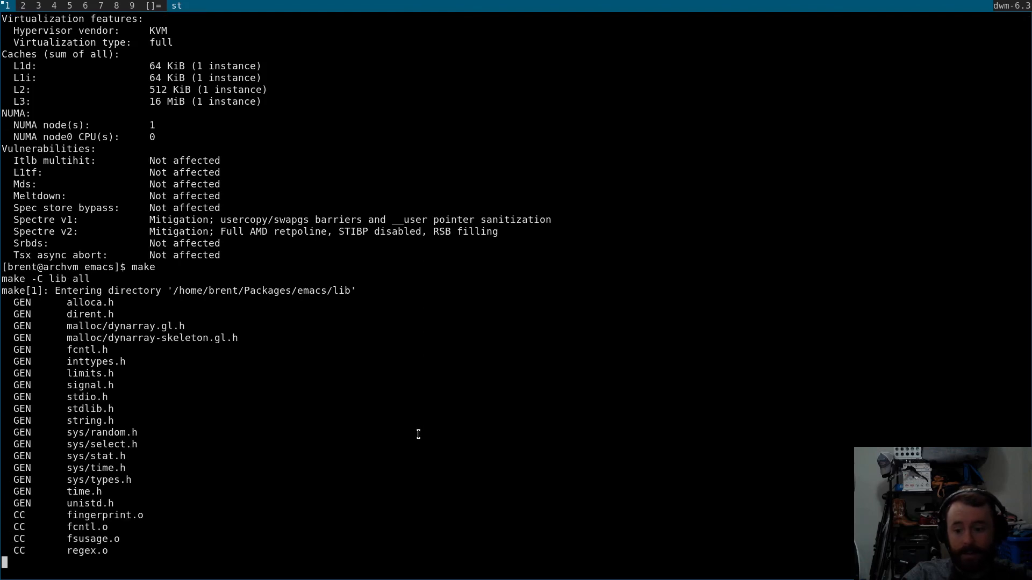
# Spawn a second st terminal at home while make keeps compiling lib objects.
pyautogui.scroll(-3)
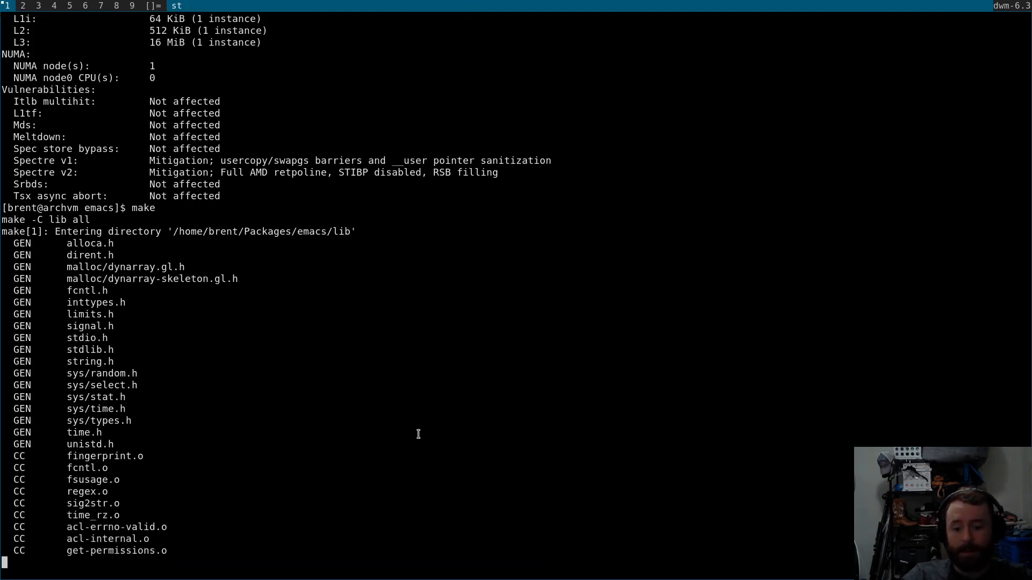
pyautogui.scroll(-3)
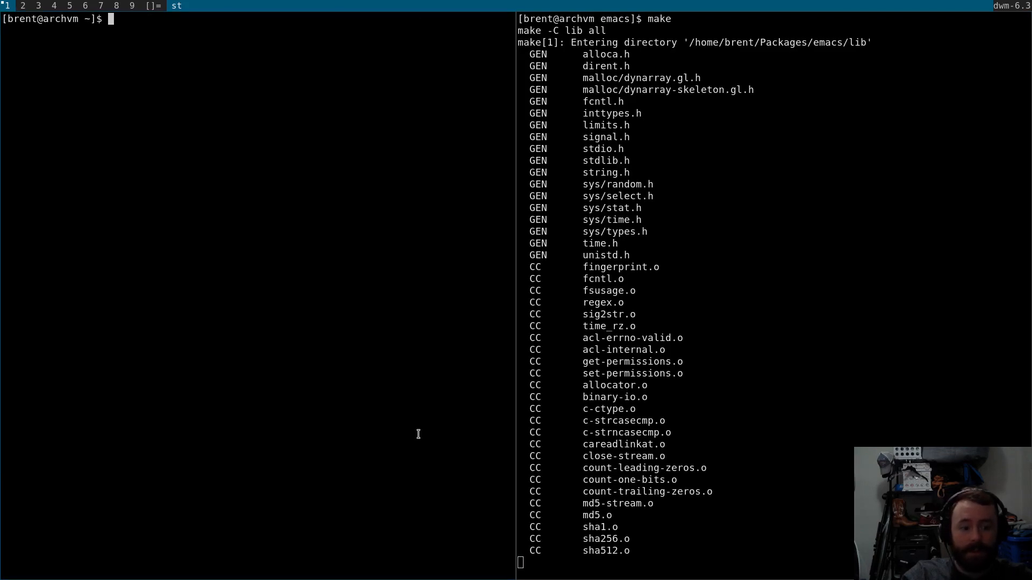
# Go to Packages/emacs and open the INSTALL file in vim.
pyautogui.write('cd Packages/emacs/')
pyautogui.write('vi INSTALL')
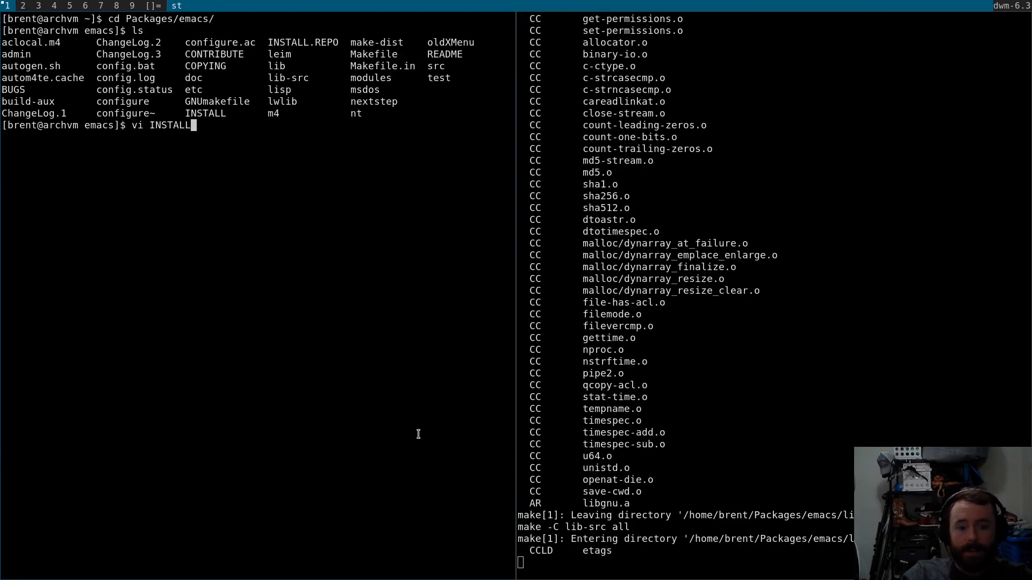
pyautogui.press('Return')
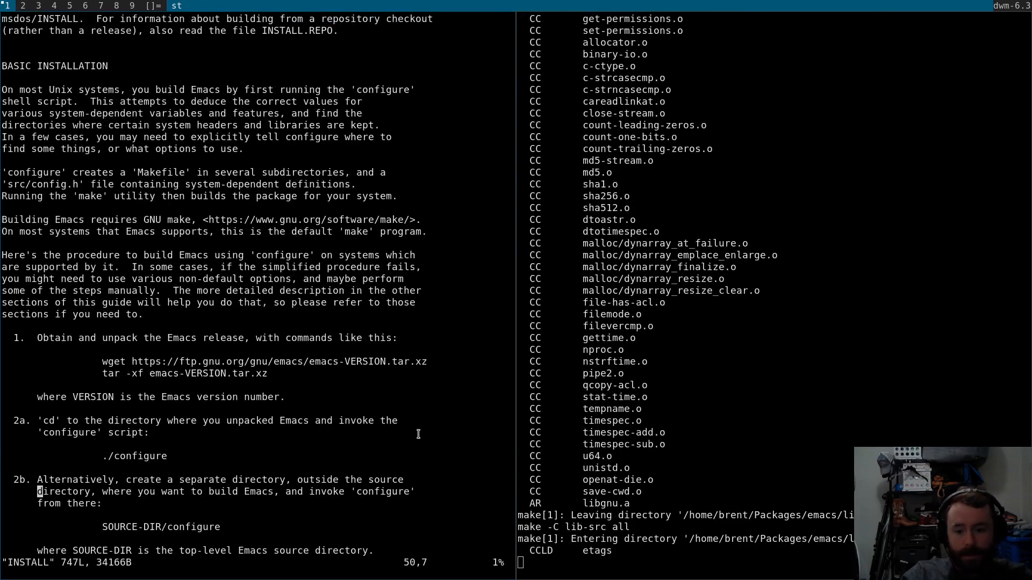
pyautogui.scroll(-3)
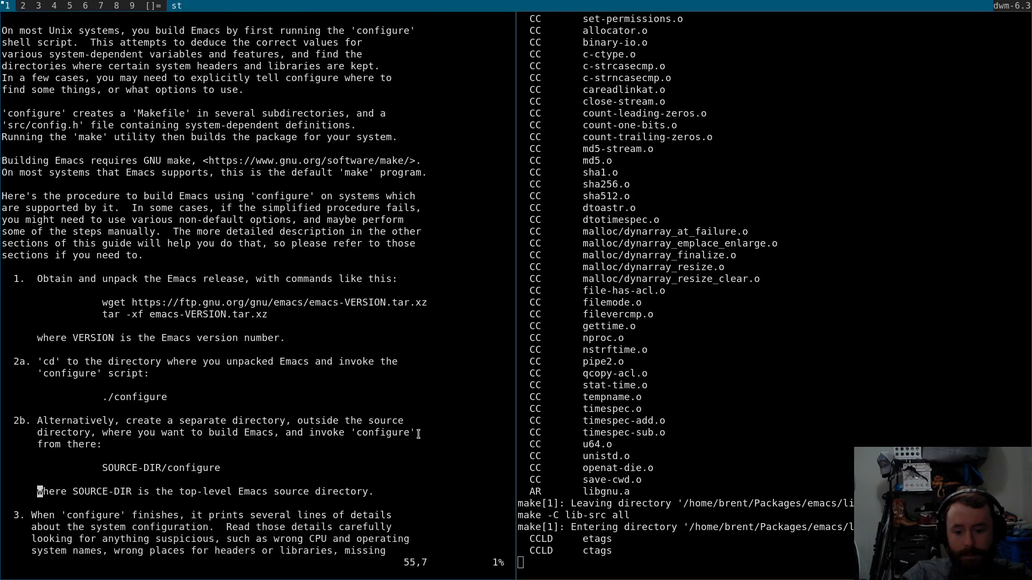
pyautogui.scroll(-3)
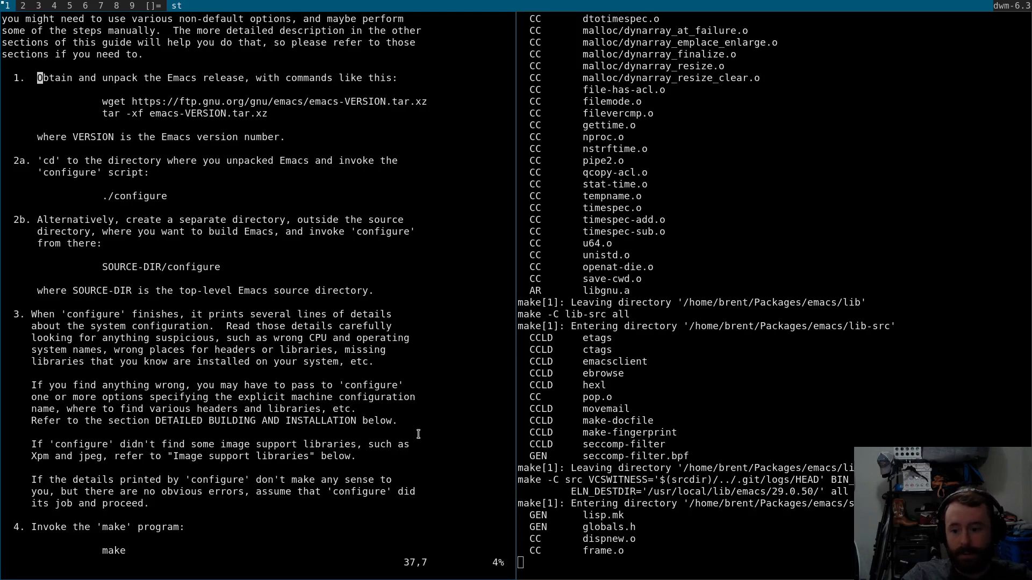
# Read through the BASIC INSTALLATION steps while the make build finishes.
pyautogui.press('Down')
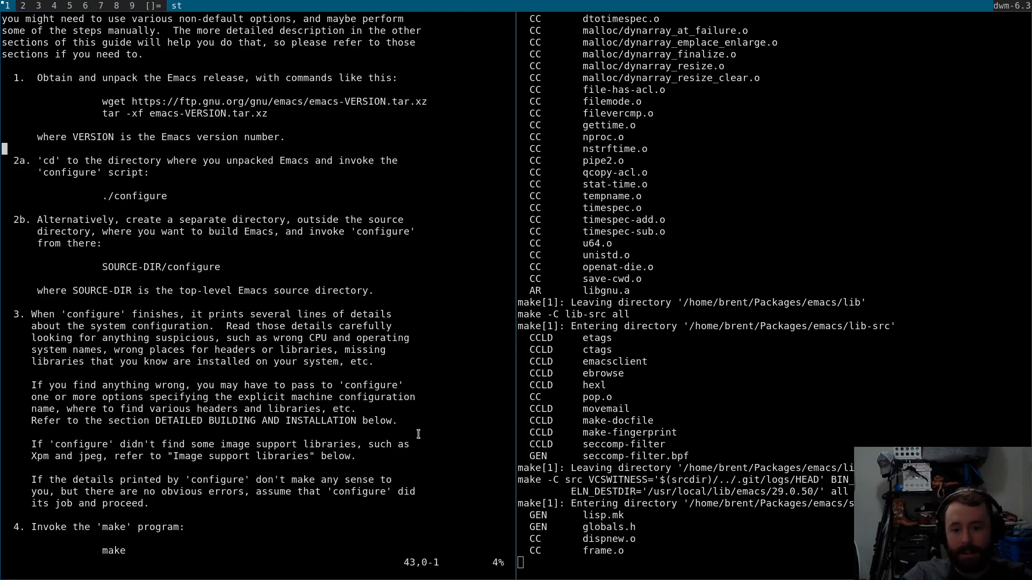
pyautogui.scroll(-3)
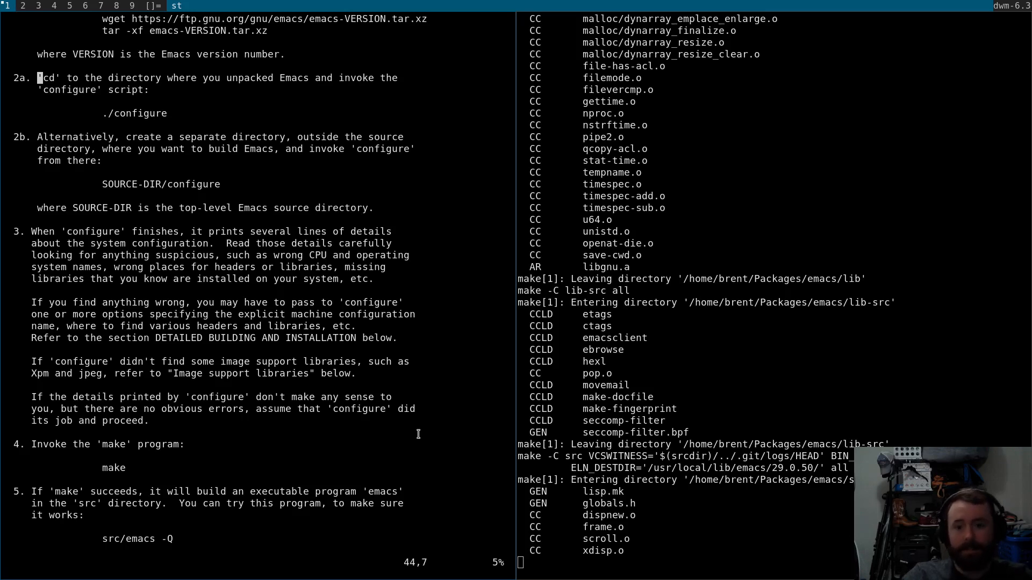
pyautogui.press('Down')
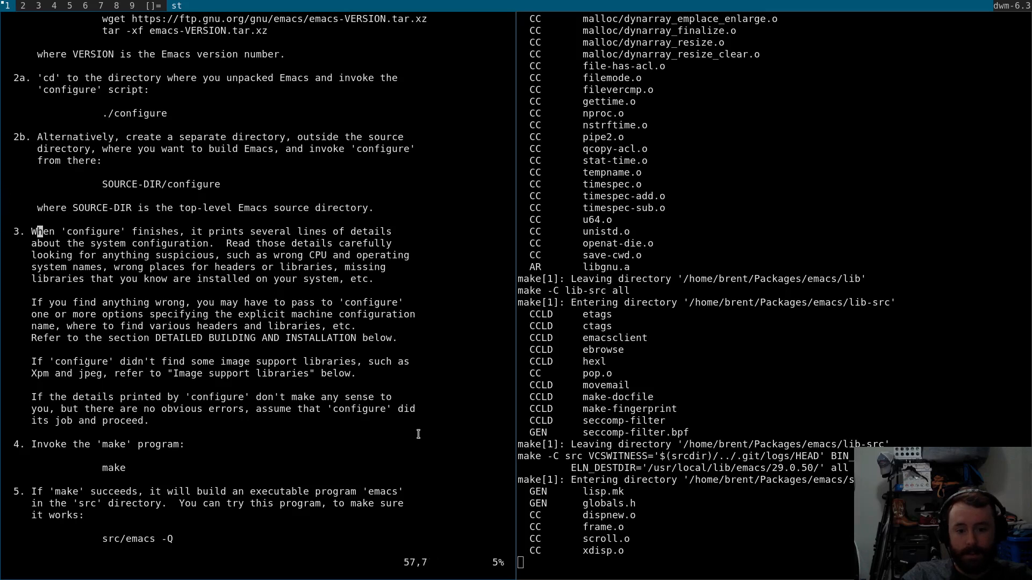
pyautogui.scroll(-3)
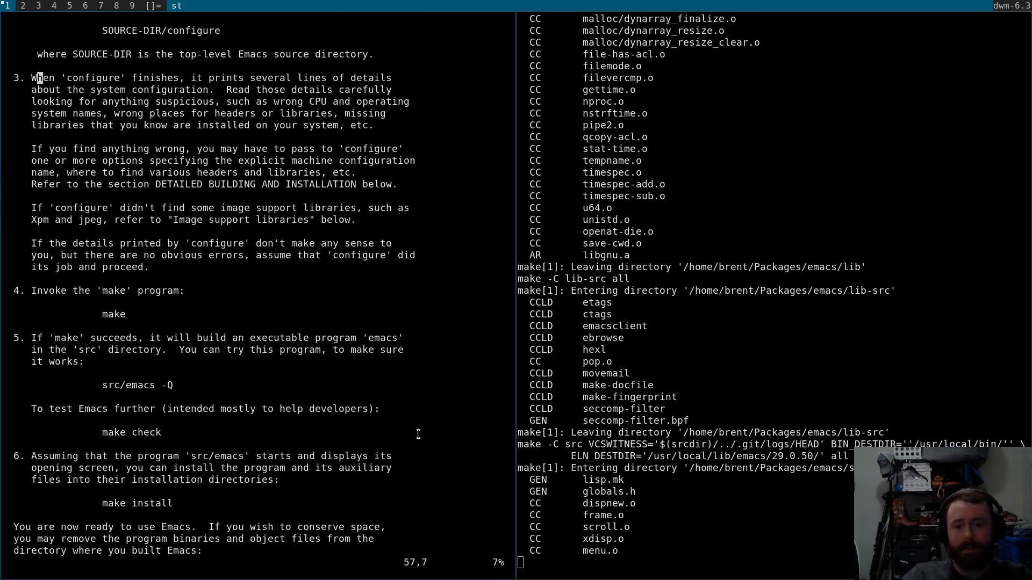
pyautogui.scroll(-3)
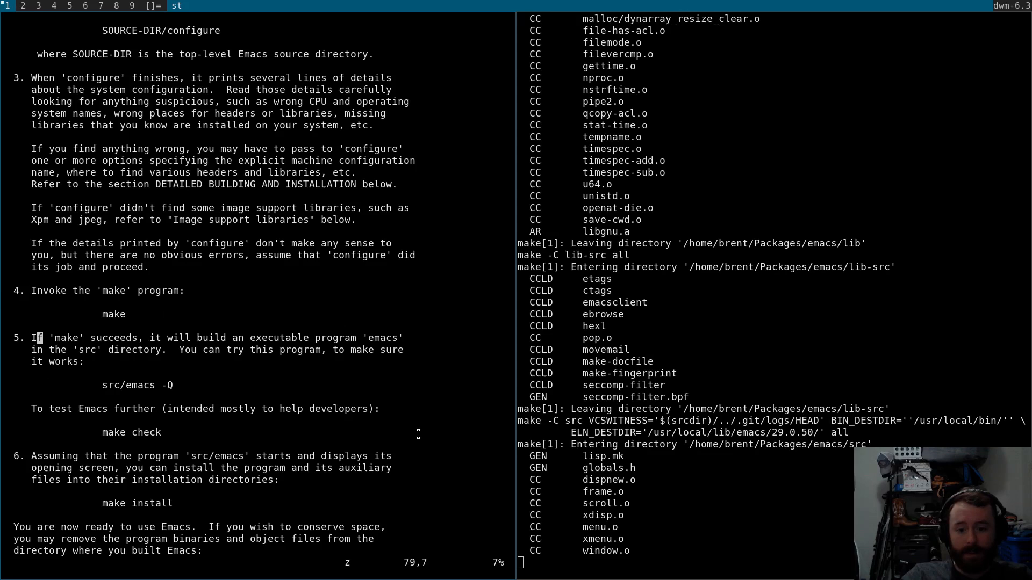
pyautogui.scroll(-3)
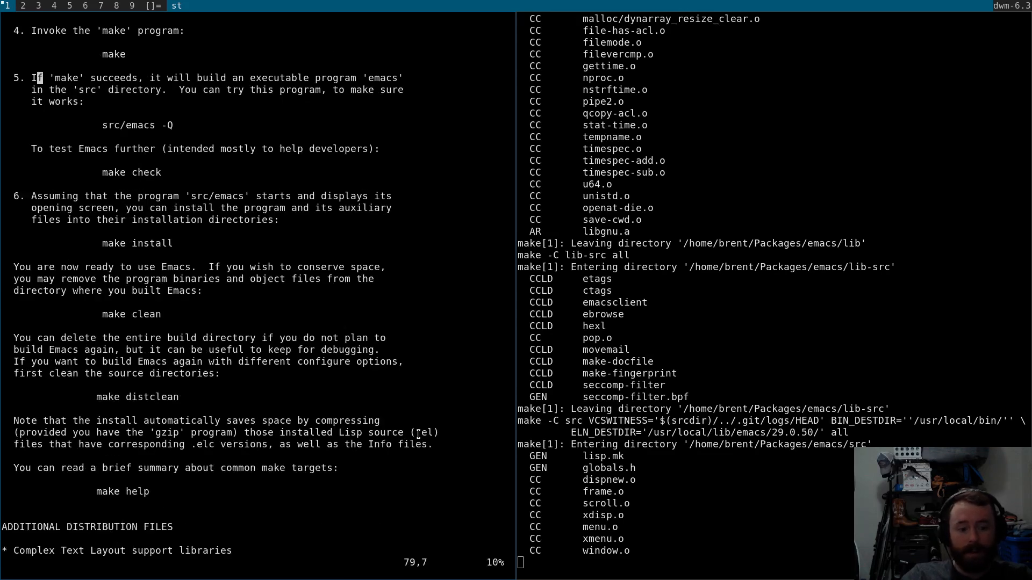
pyautogui.scroll(-3)
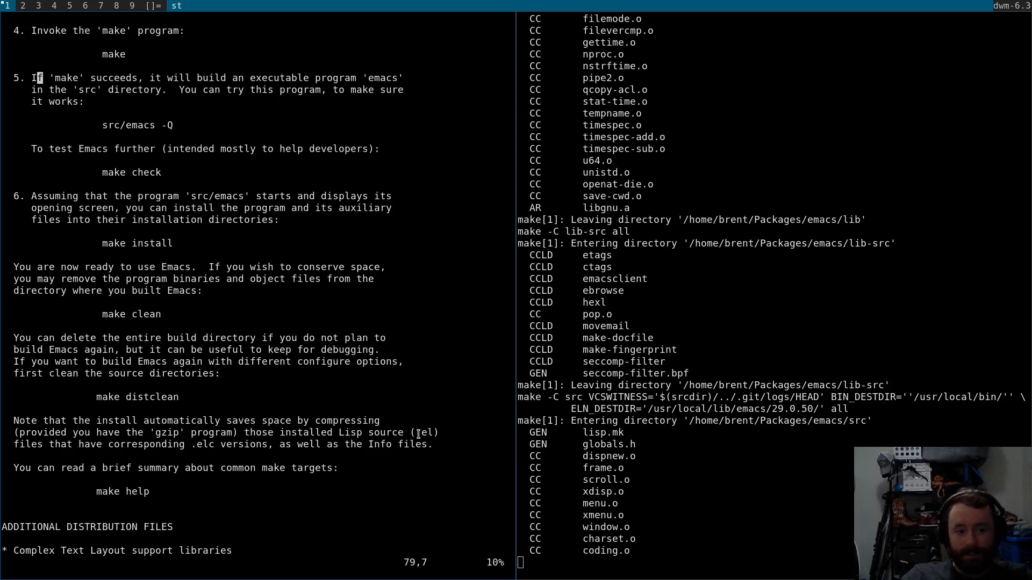
pyautogui.scroll(-3)
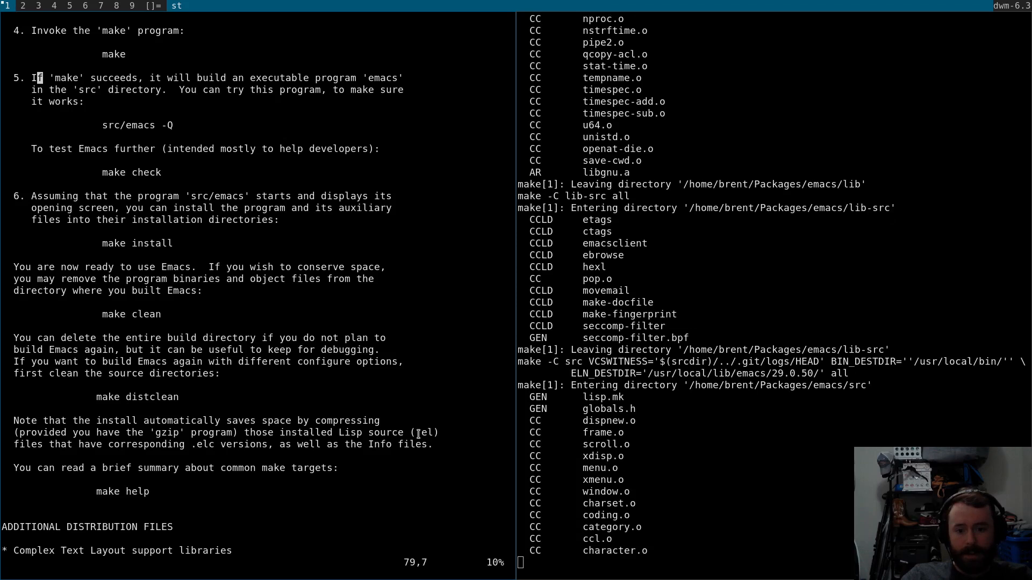
pyautogui.scroll(-3)
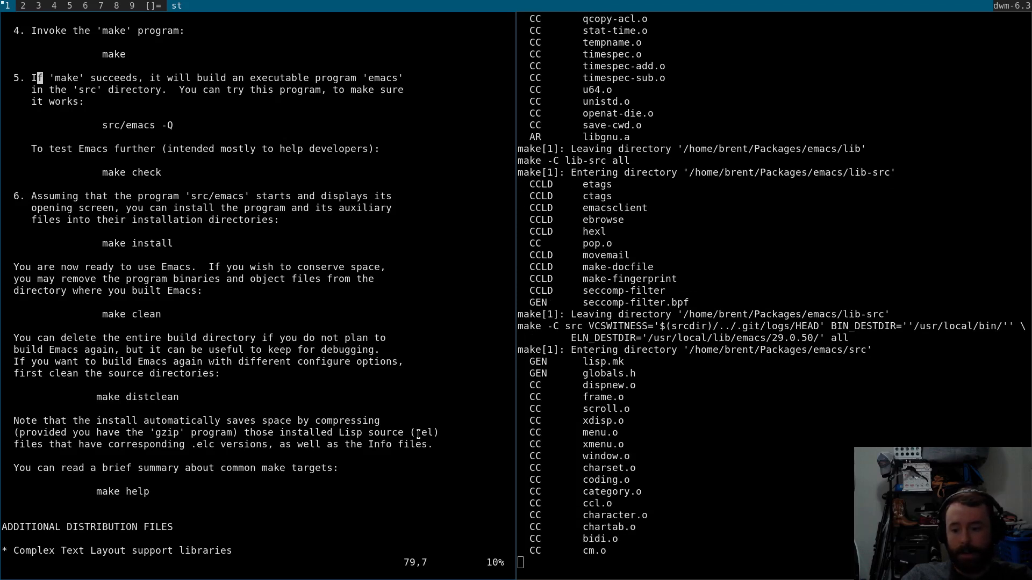
pyautogui.scroll(-3)
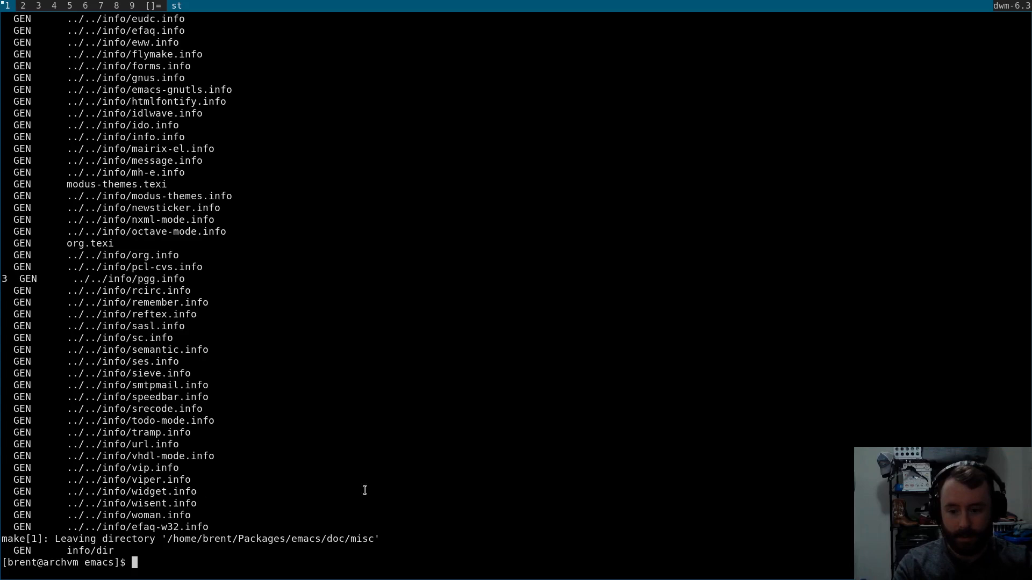
# Check the build's exit status, test-run ./src/emacs -Q, then run sudo make install.
pyautogui.write('echo $?')
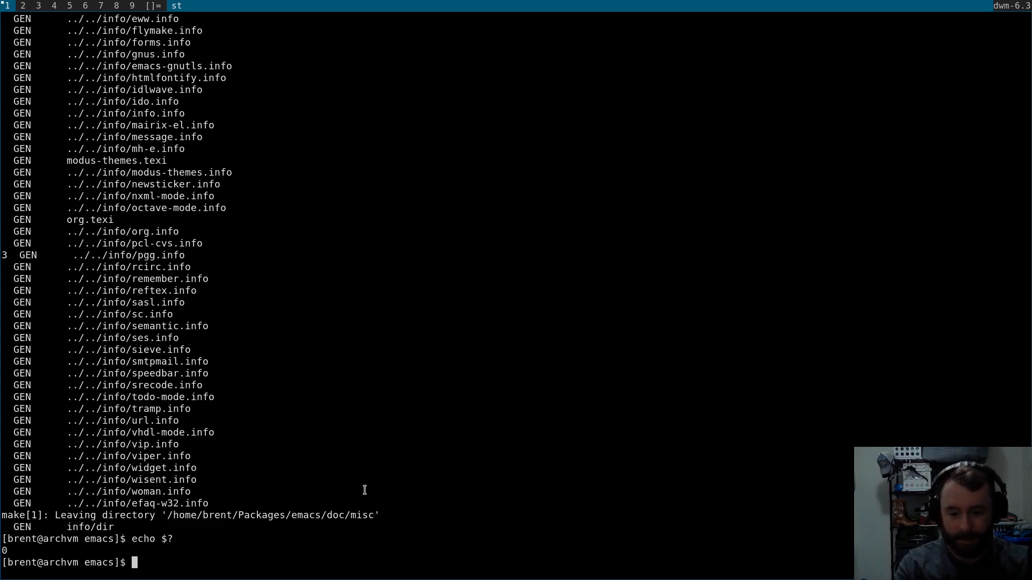
pyautogui.write('./src/emacs -Q')
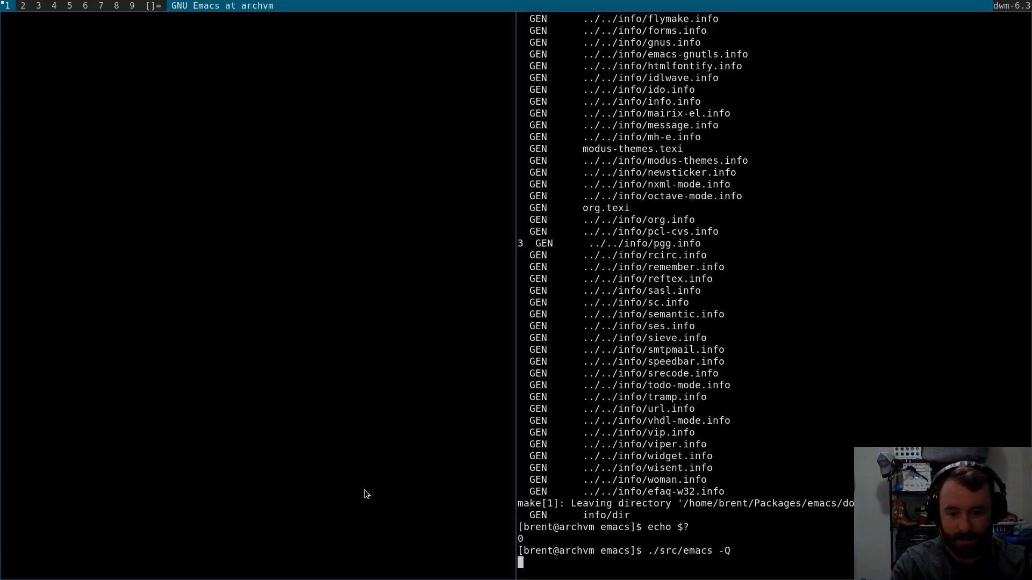
pyautogui.press('Return')
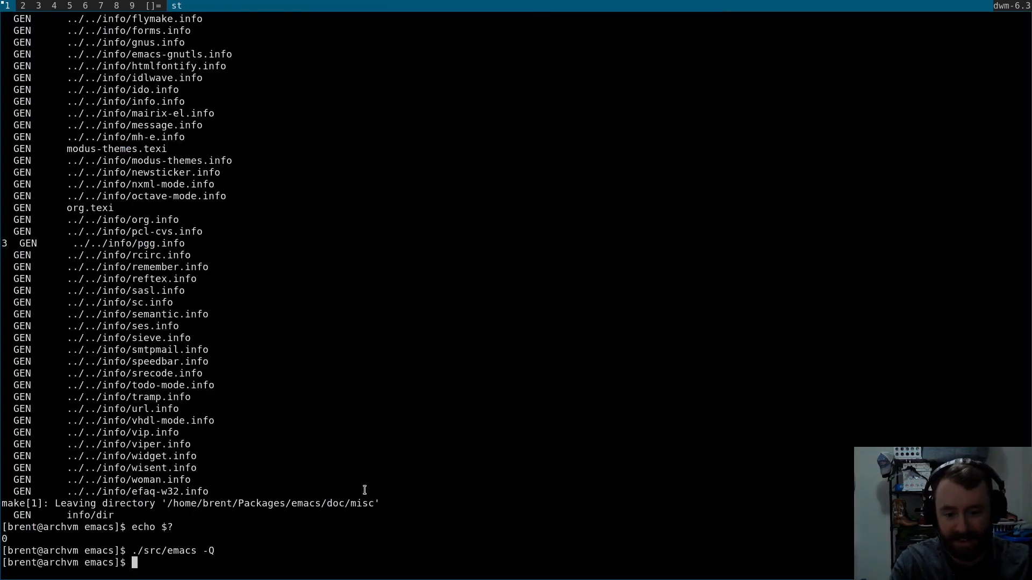
pyautogui.write('sudo make install')
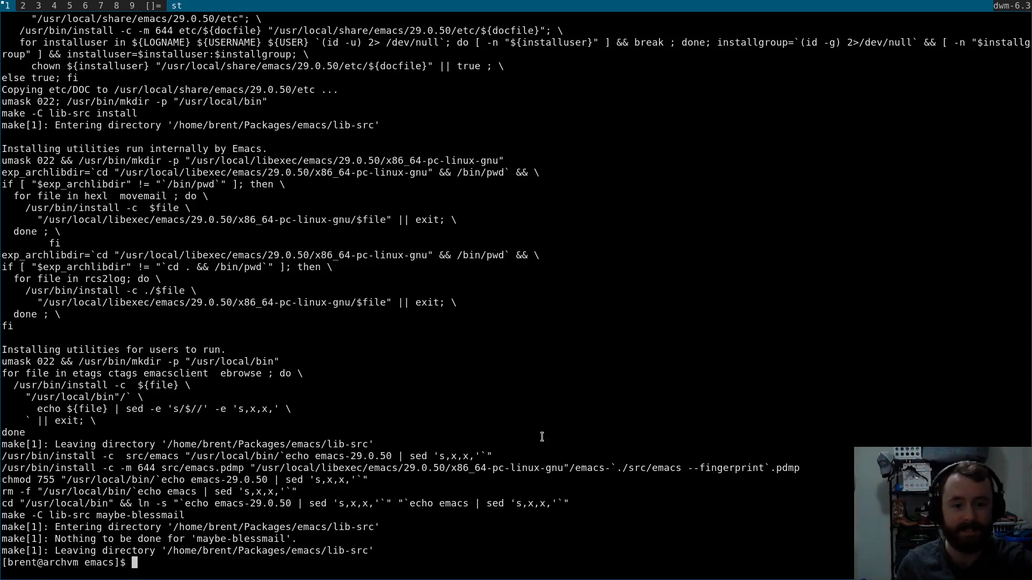
pyautogui.moveTo(437, 388)
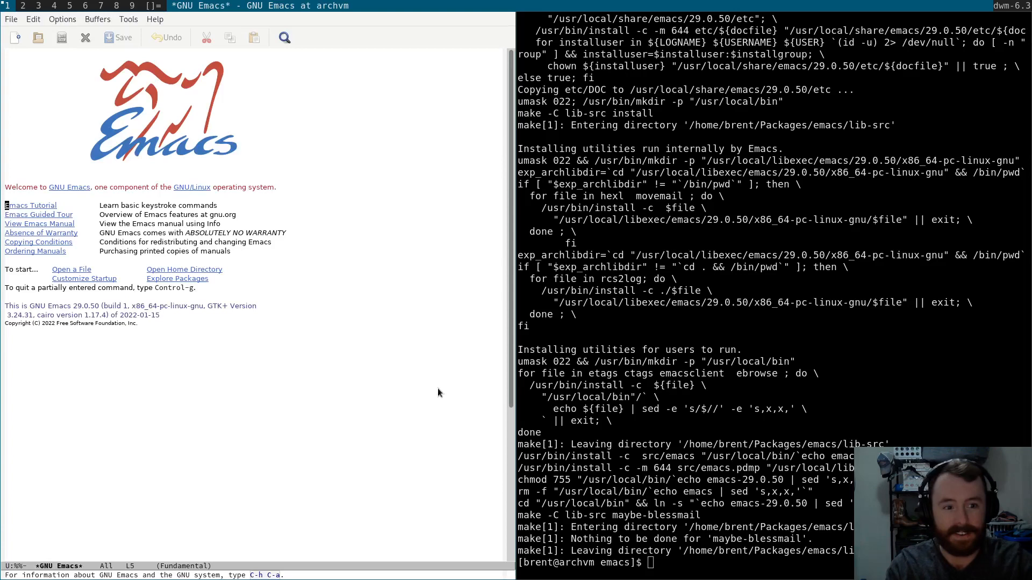
pyautogui.moveTo(403, 393)
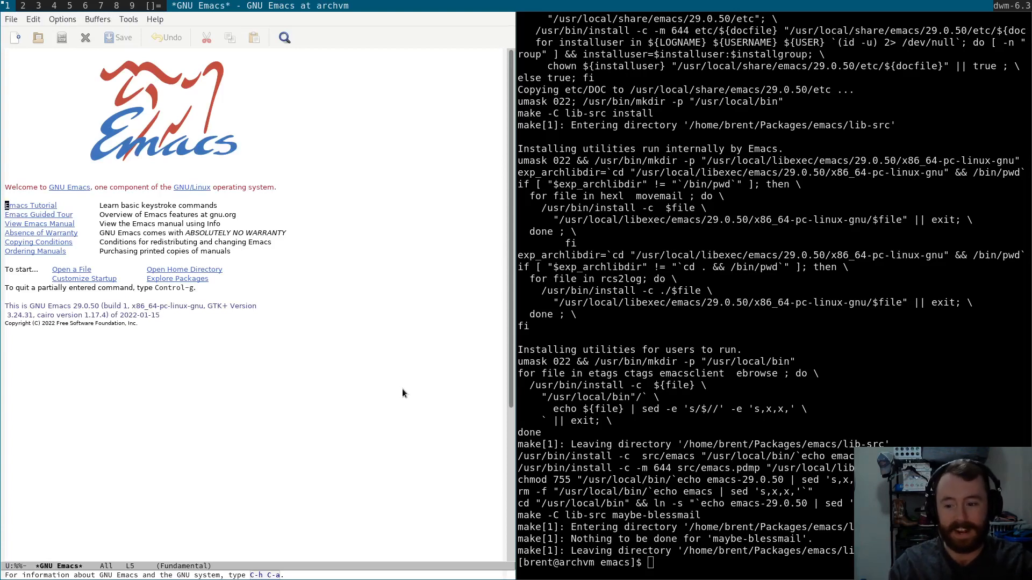